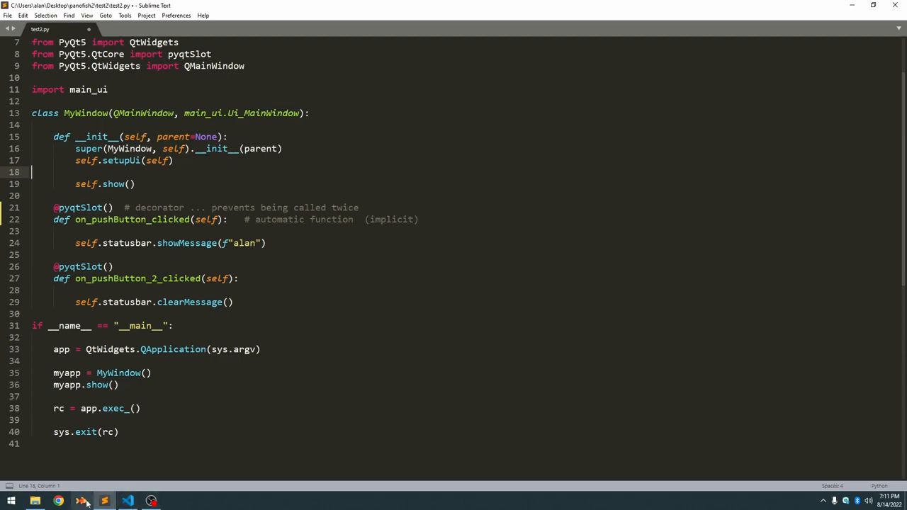
- Search CodeFish for 'connect' and find the self.btnClose.clicked.connect(self.close) example
left_click(84, 502)
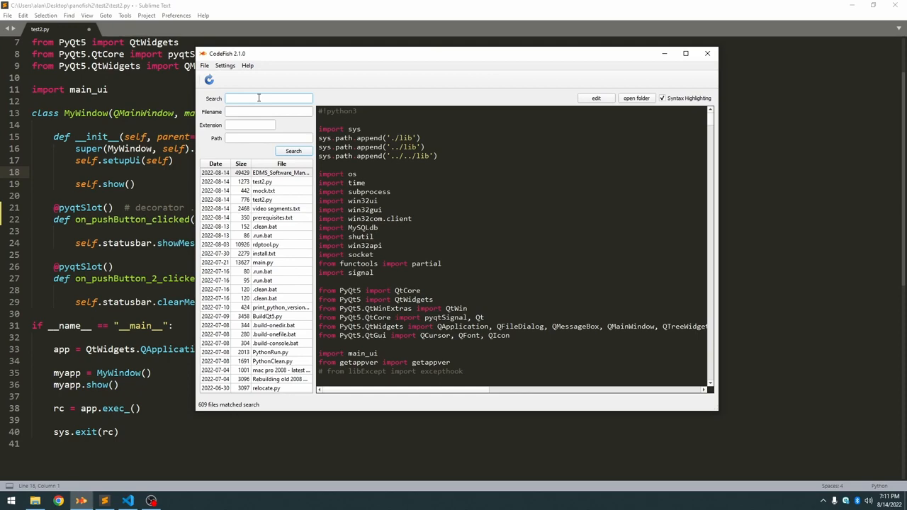
type("connect")
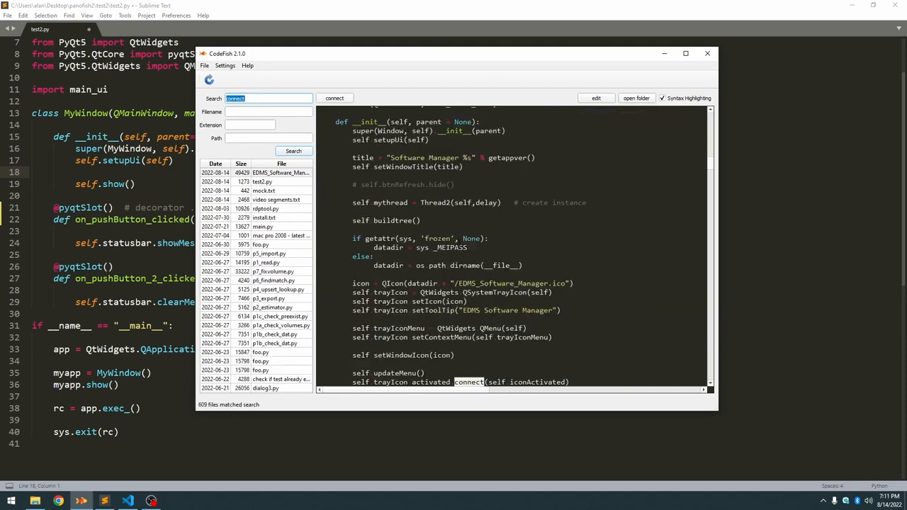
scroll("down", 3)
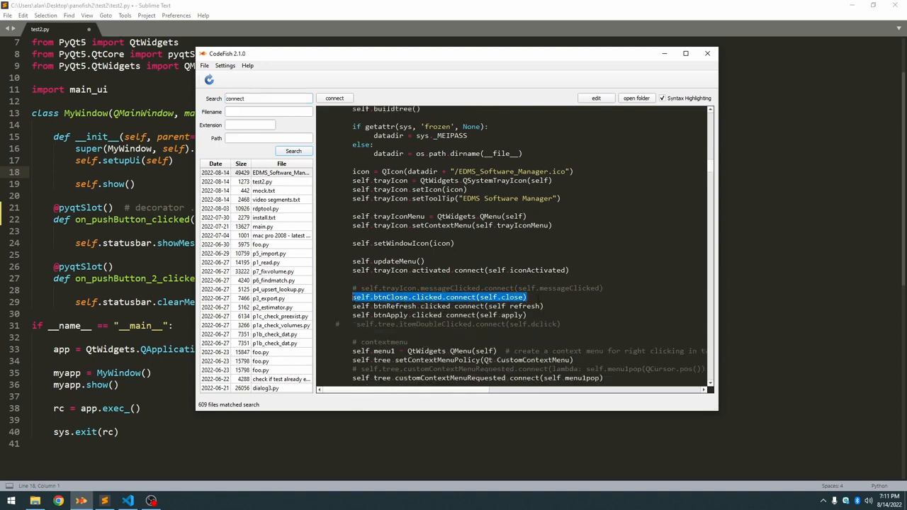
left_click(705, 54)
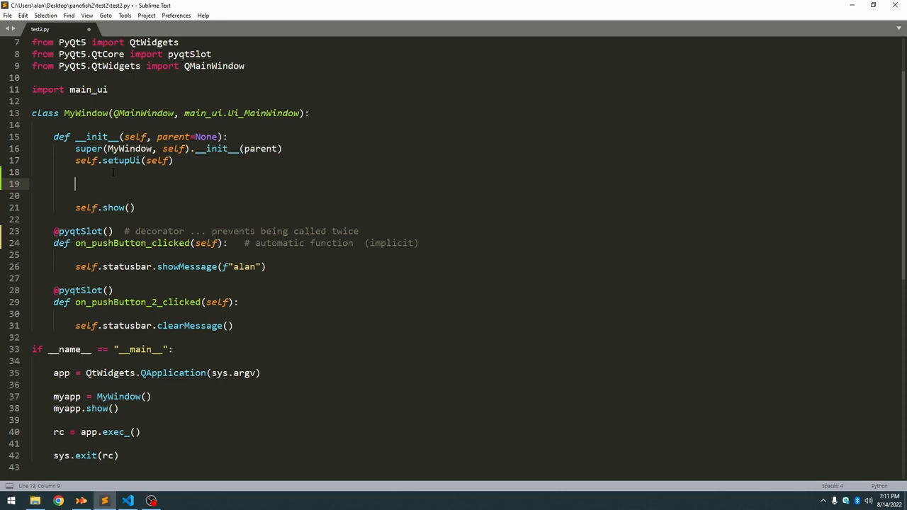
- Add self.btnSplit.clicked.connect(self.splitname) to __init__, adapted from the btnClose line
type("self.btnClose.clicked.connect(self.close)")
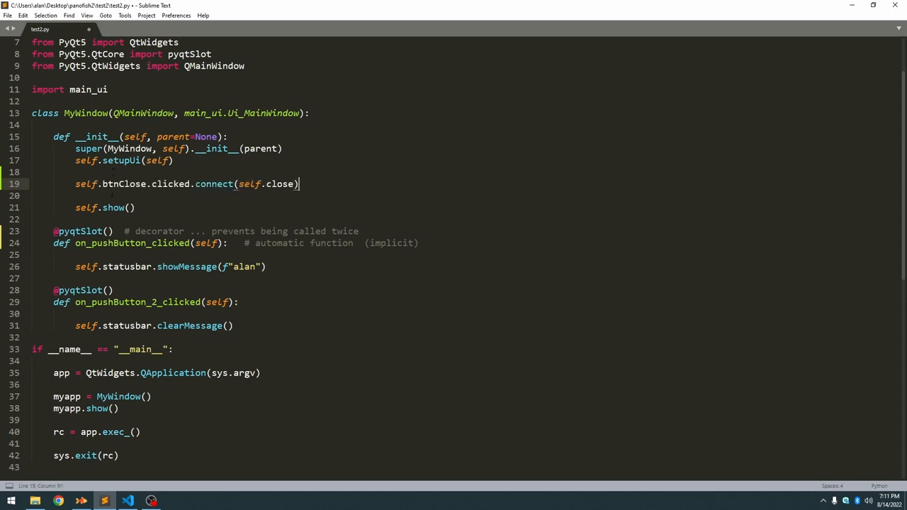
double_click(126, 184)
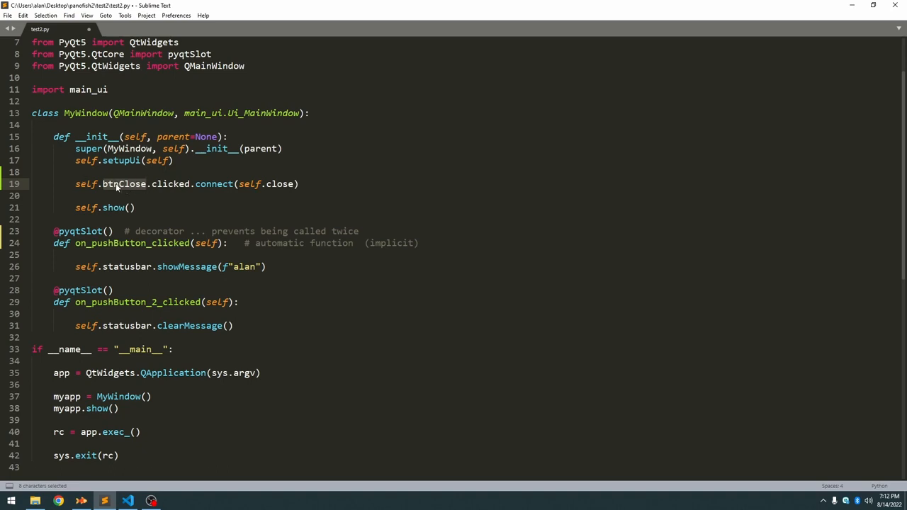
type("btns")
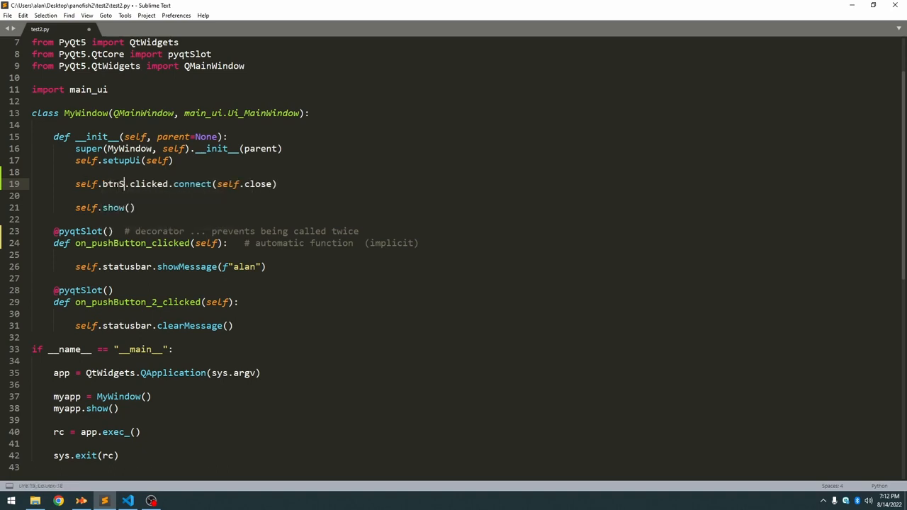
type("Split")
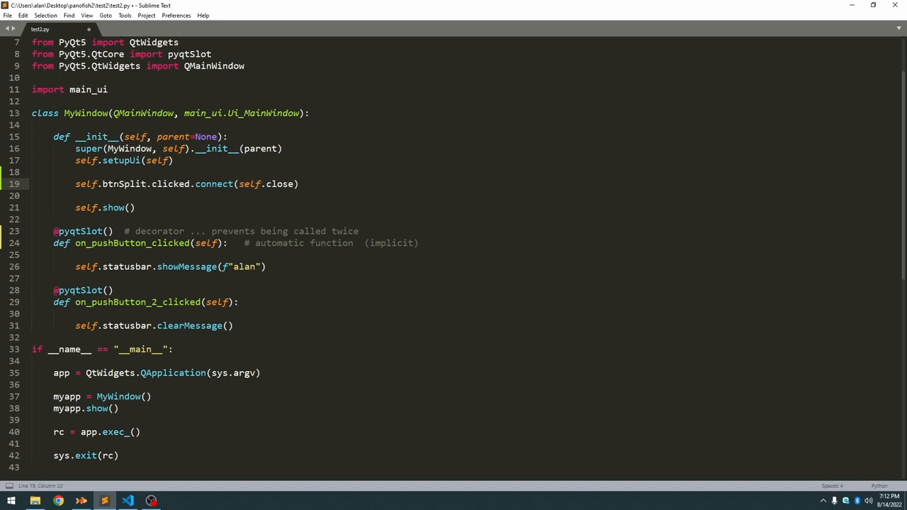
double_click(171, 183)
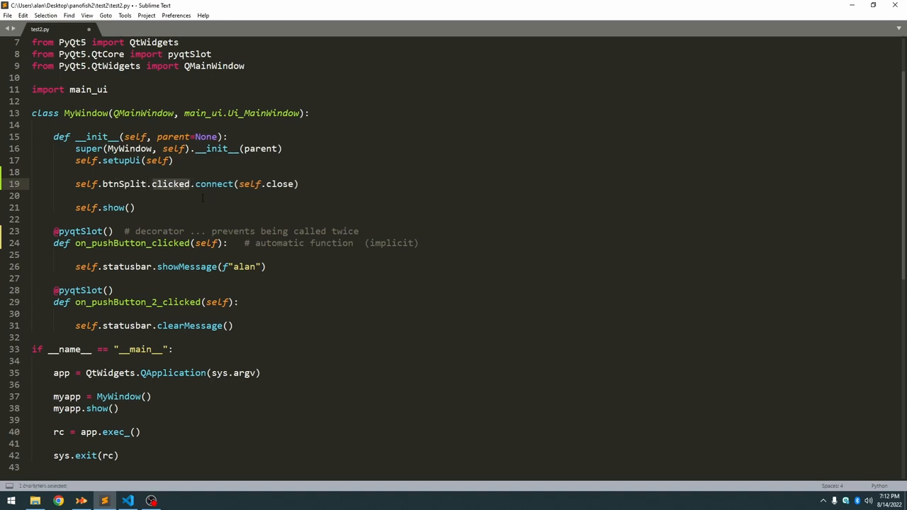
double_click(170, 183)
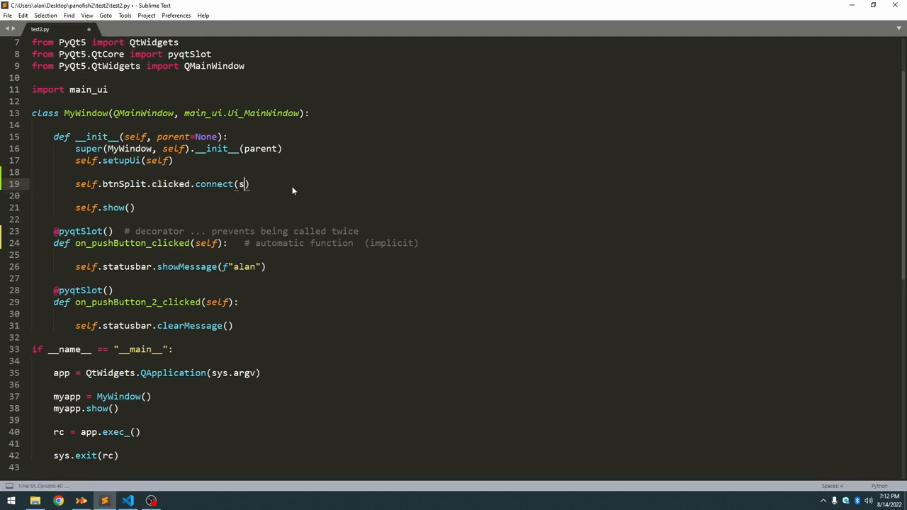
type("elf.")
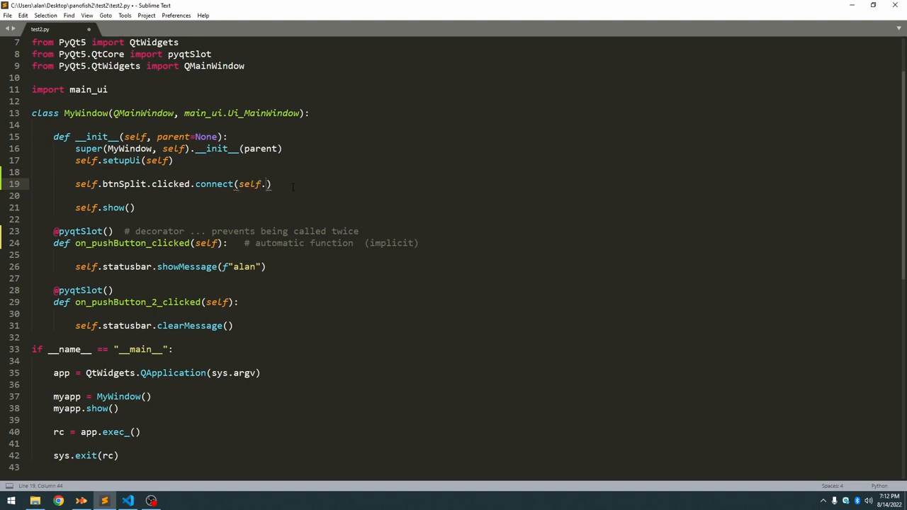
type("splitname")
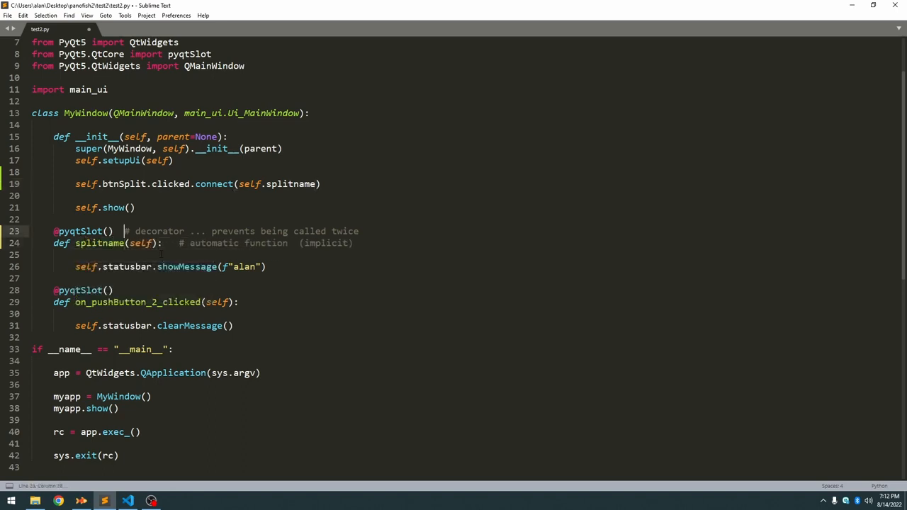
double_click(159, 231)
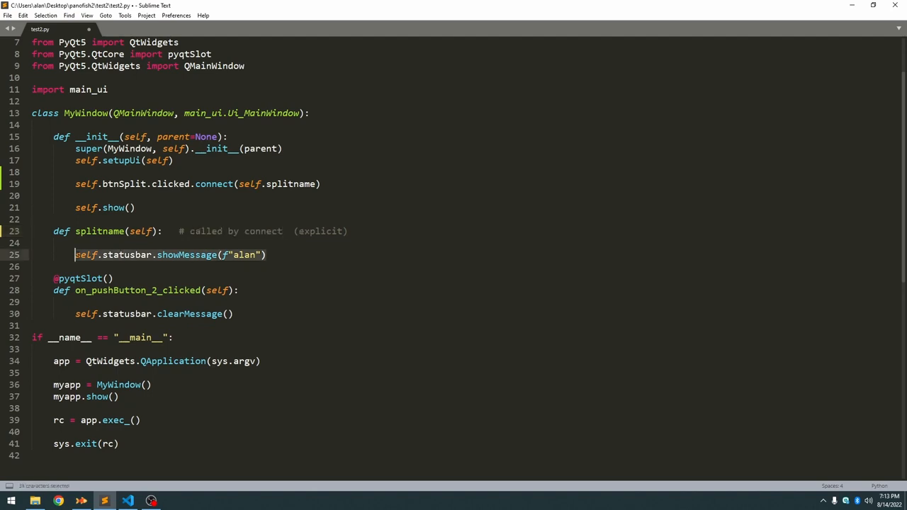
type("pr")
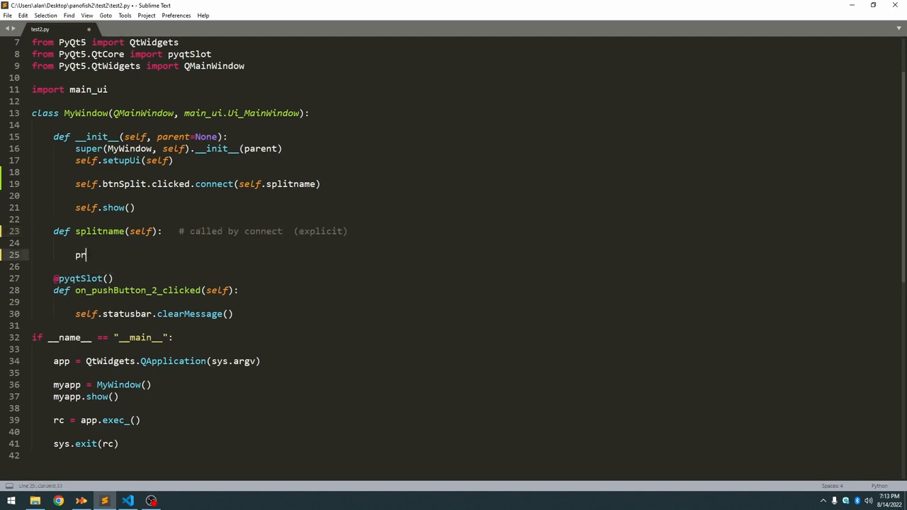
type("int(\"\")")
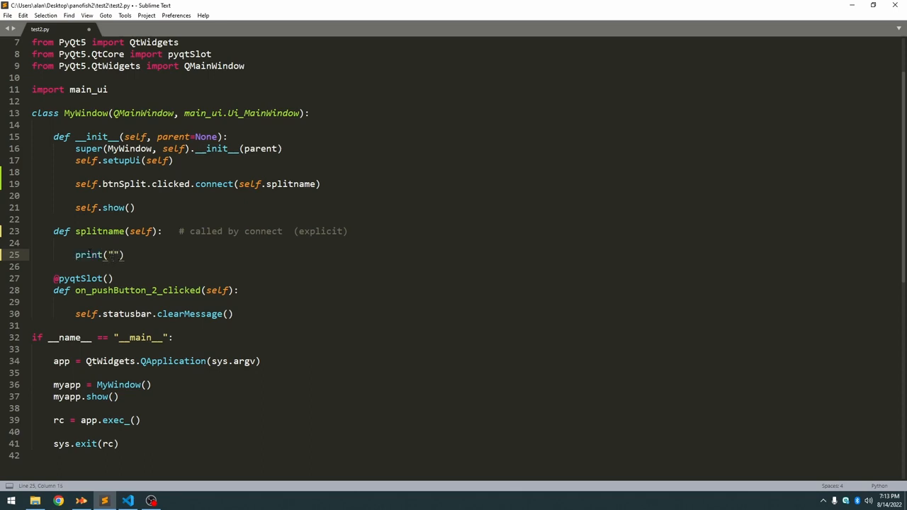
type("split name here")
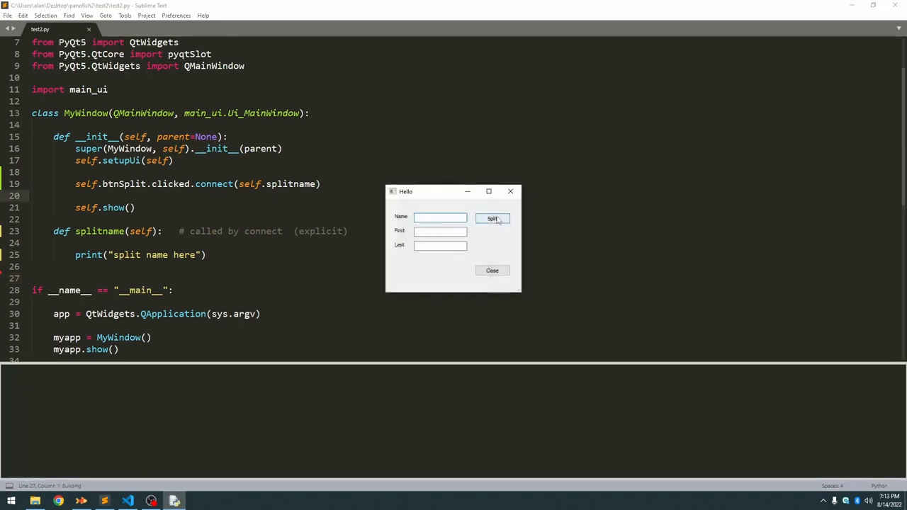
- Press Split to print "split name here", close the Hello window, and review the connect line
left_click(491, 219)
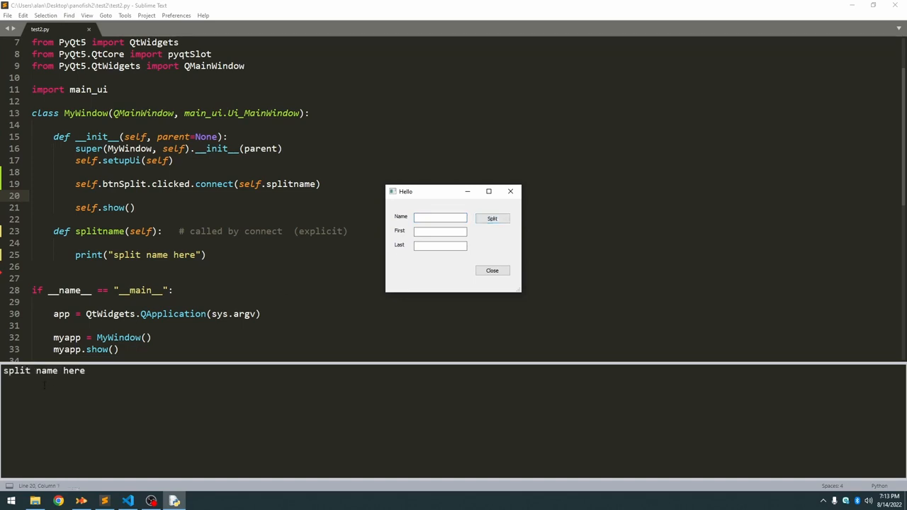
left_click(492, 270)
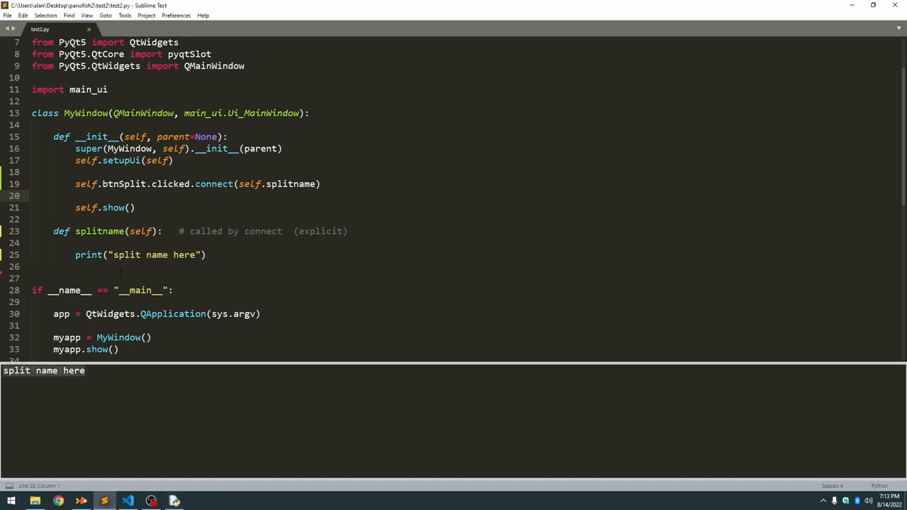
double_click(213, 183)
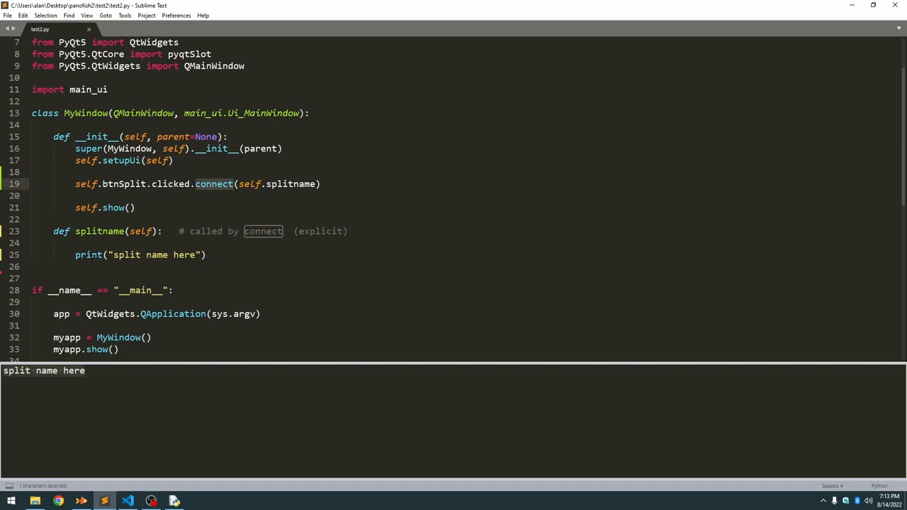
left_click(194, 183)
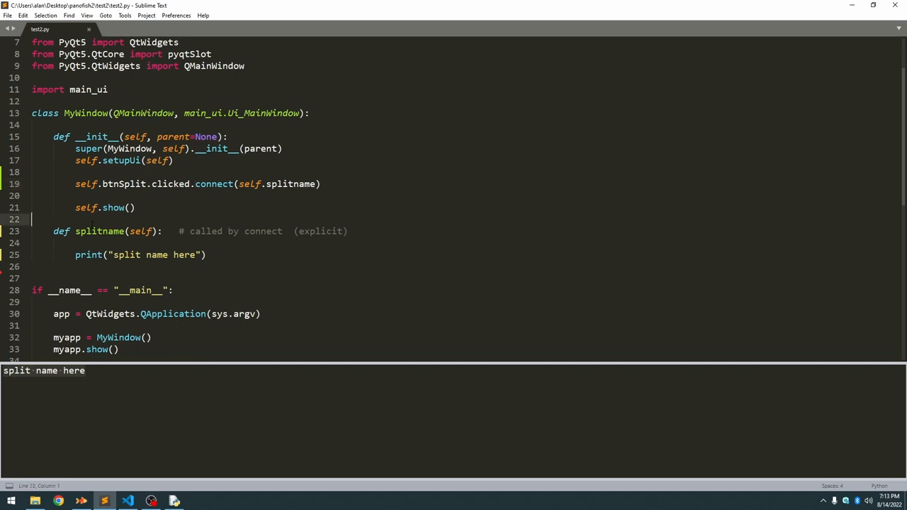
- Look over the comment in test2.py, then bring up the test2 folder in File Explorer
double_click(321, 231)
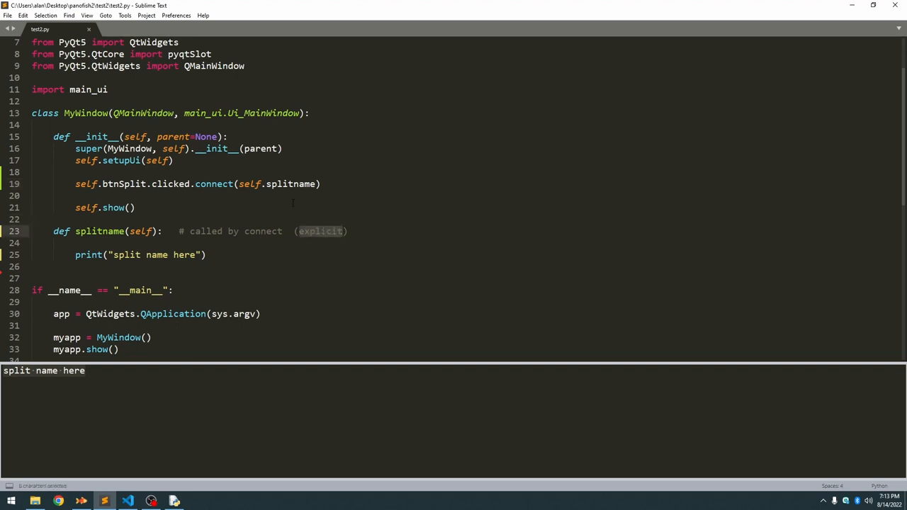
double_click(98, 231)
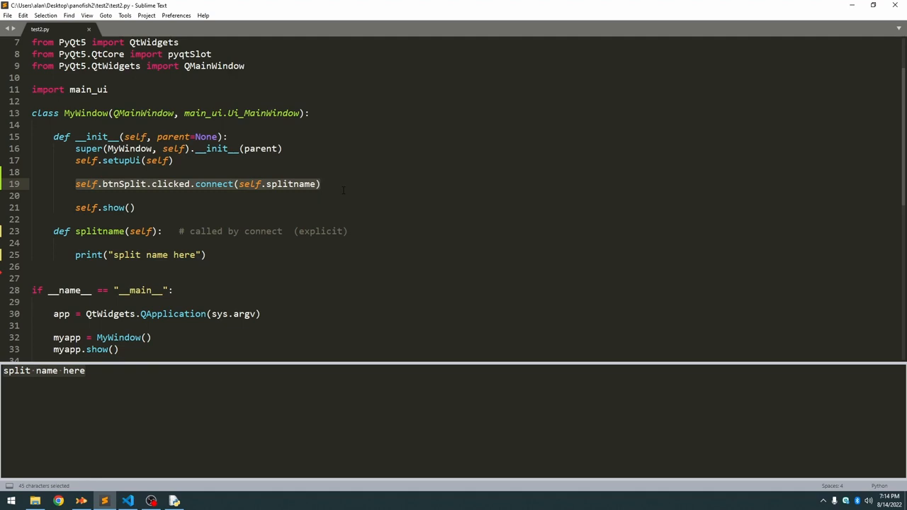
left_click(38, 500)
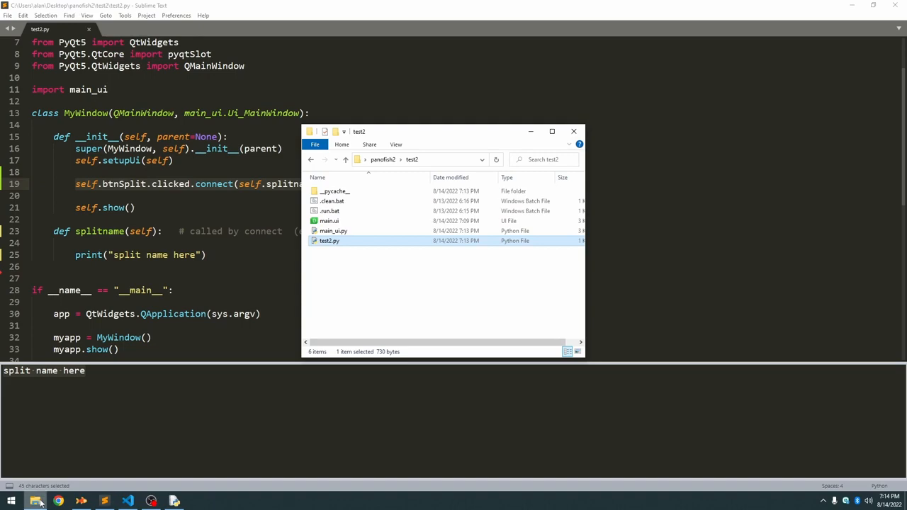
- Select main.ui in the test2 folder and open it in Qt Designer
left_click(329, 221)
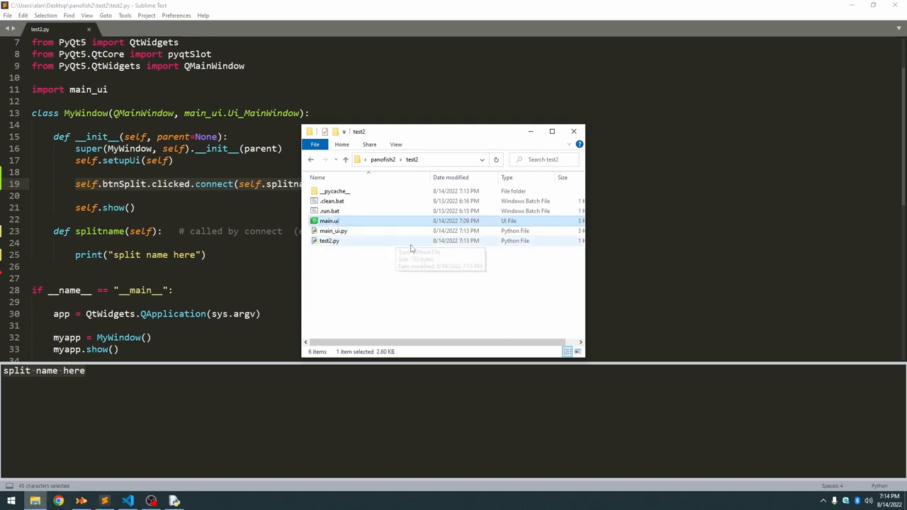
double_click(328, 220)
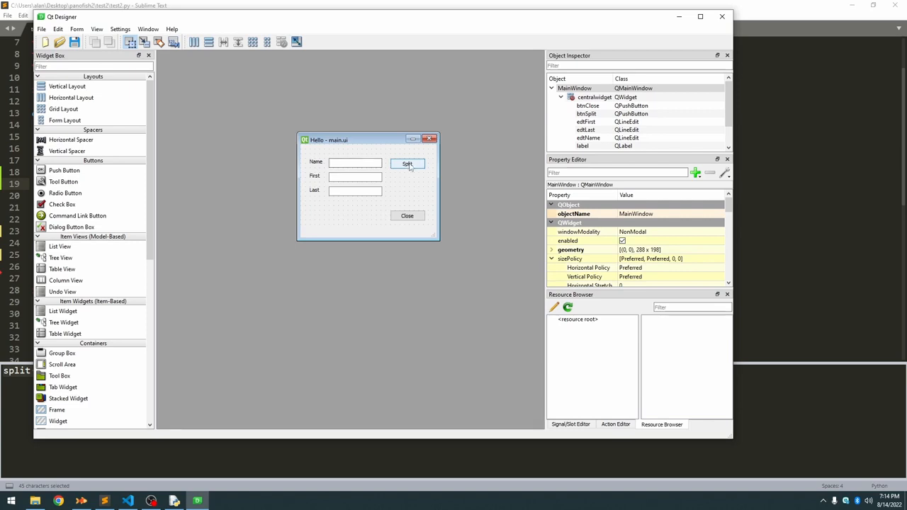
- Enter 'alan' as the edtName field's default text and reselect it to verify
left_click(356, 162)
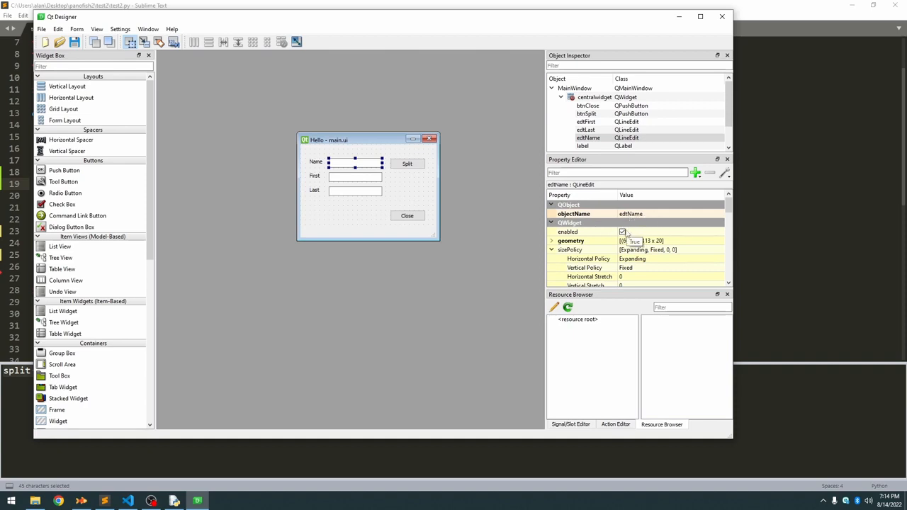
scroll("down", 3)
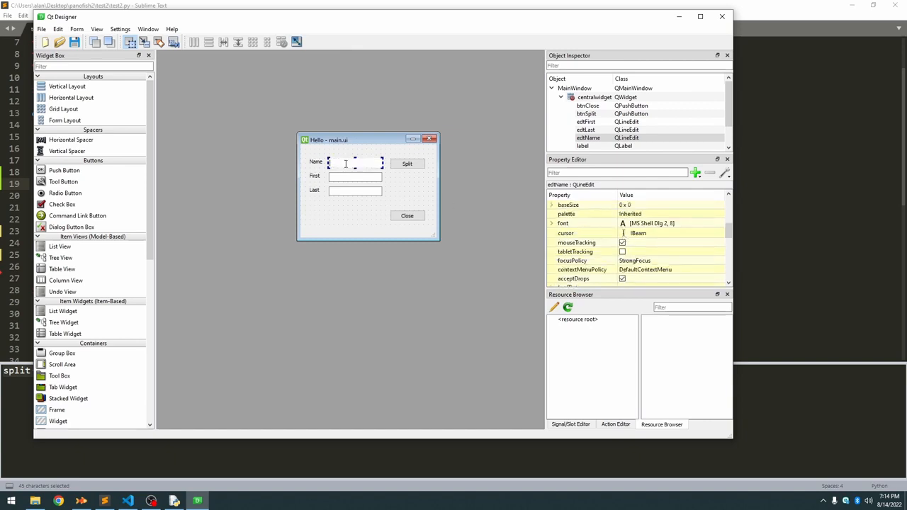
type("alan")
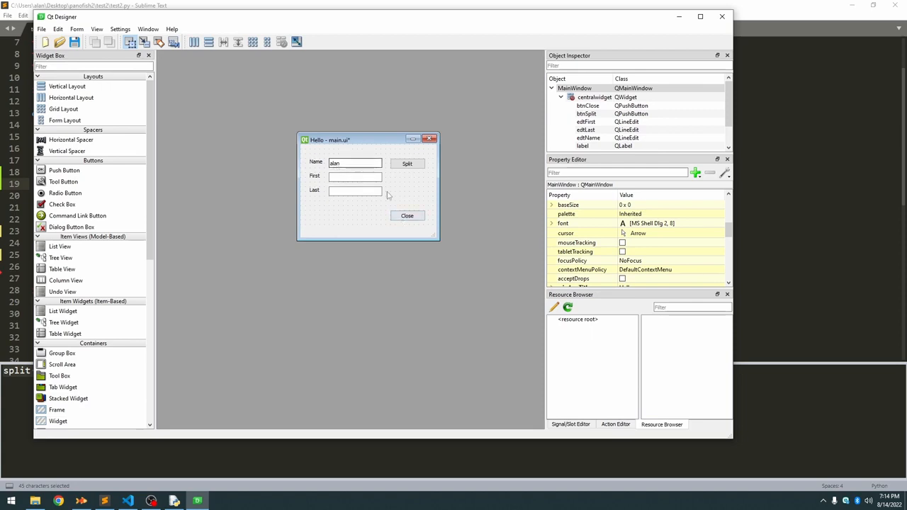
left_click(354, 162)
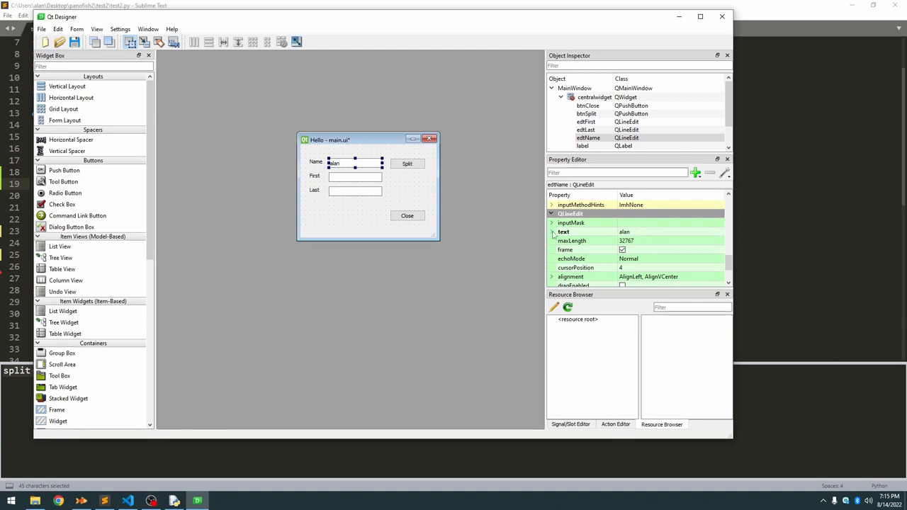
left_click(552, 232)
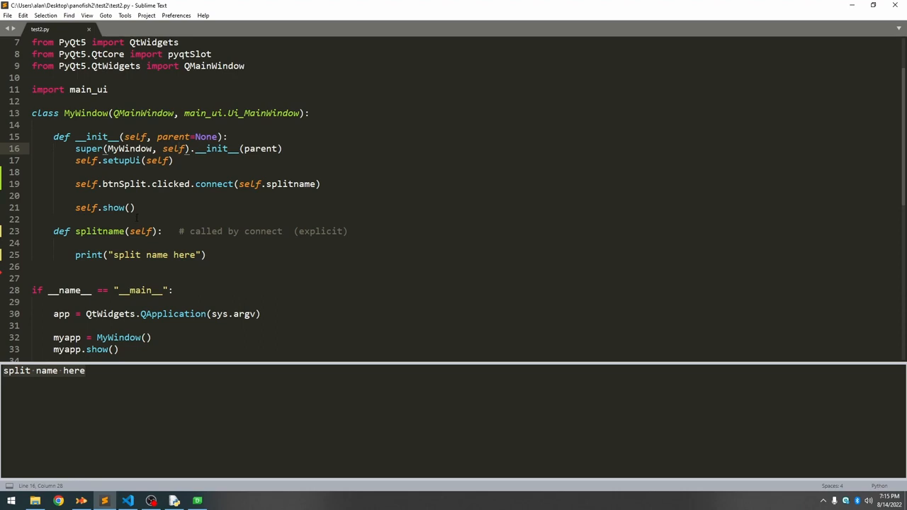
- Add name = self.edtName.text() and print(f"name = {name}") to splitname
left_click(206, 254)
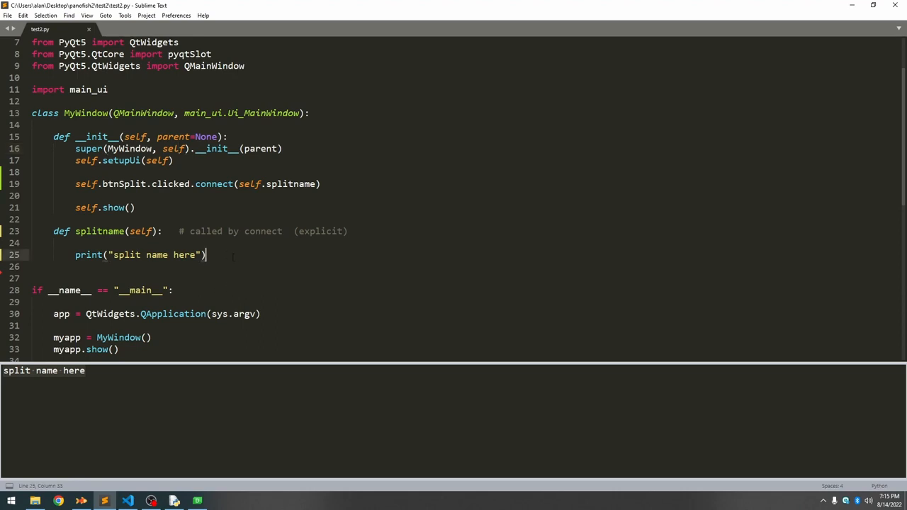
type("self.")
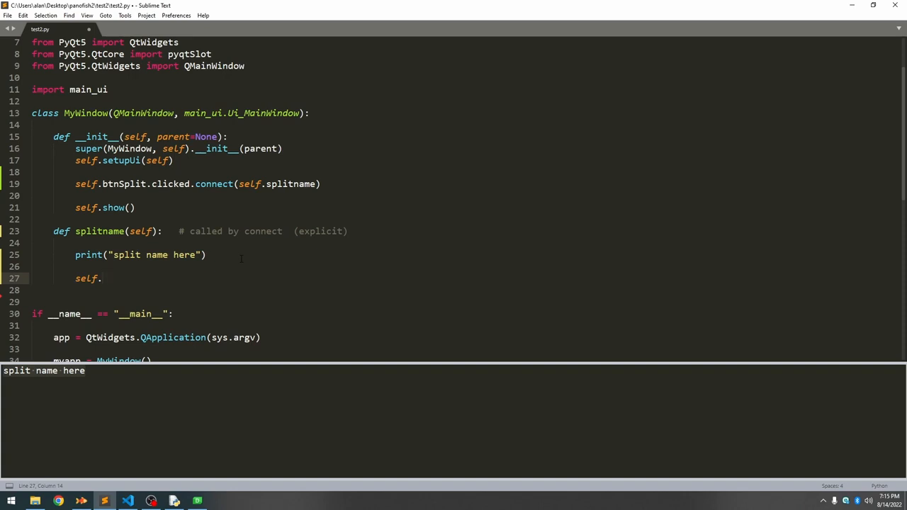
type("edt")
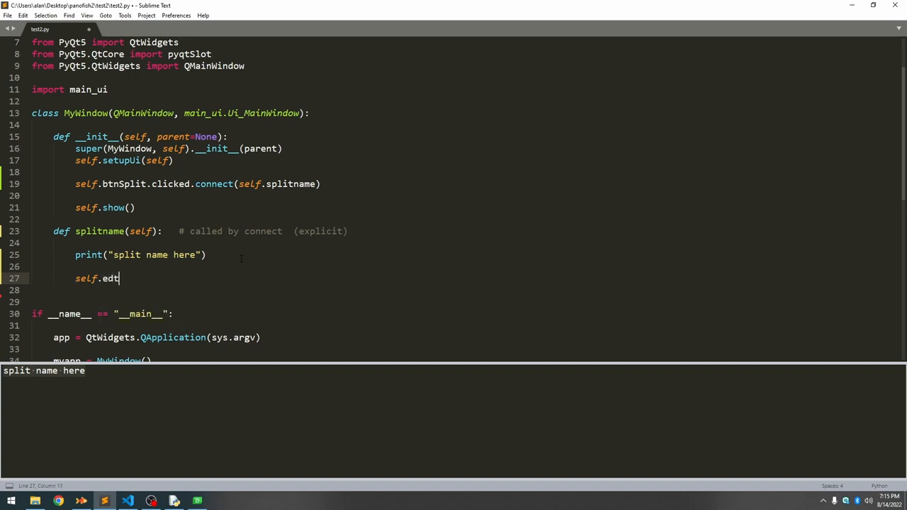
type("Name")
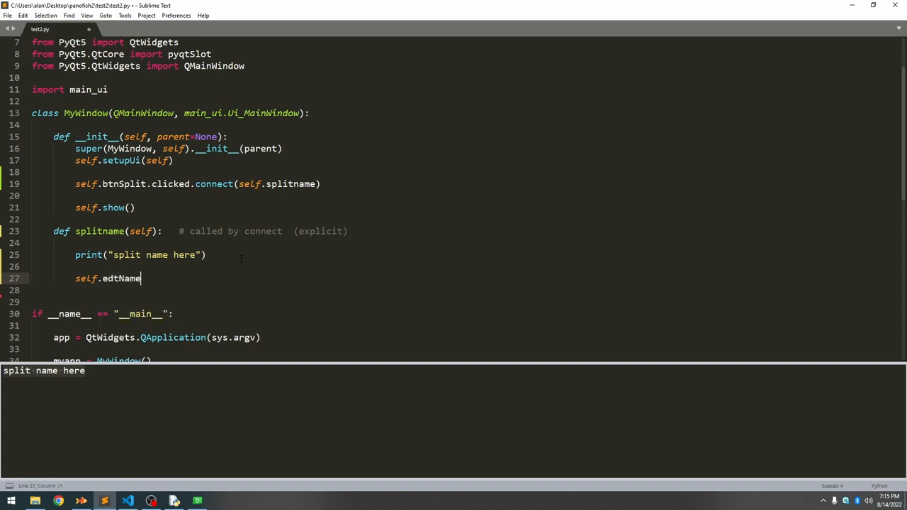
type(".texts")
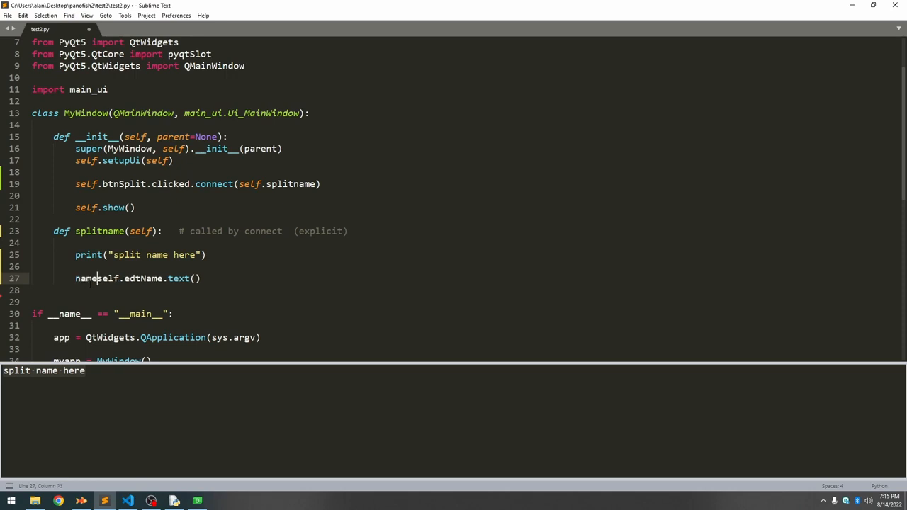
type("=")
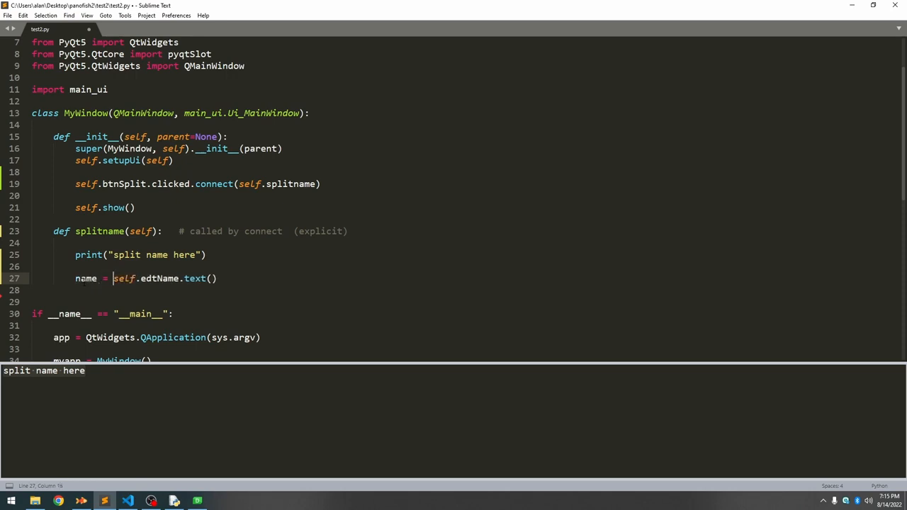
type("print(f\"name = {name}\")")
type("alan")
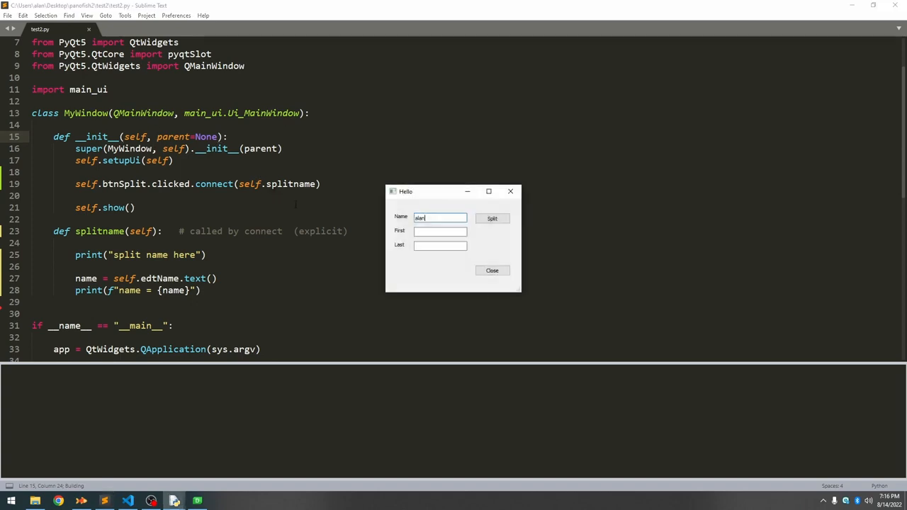
- Press Split to print name = alan, then close the Hello window
left_click(492, 218)
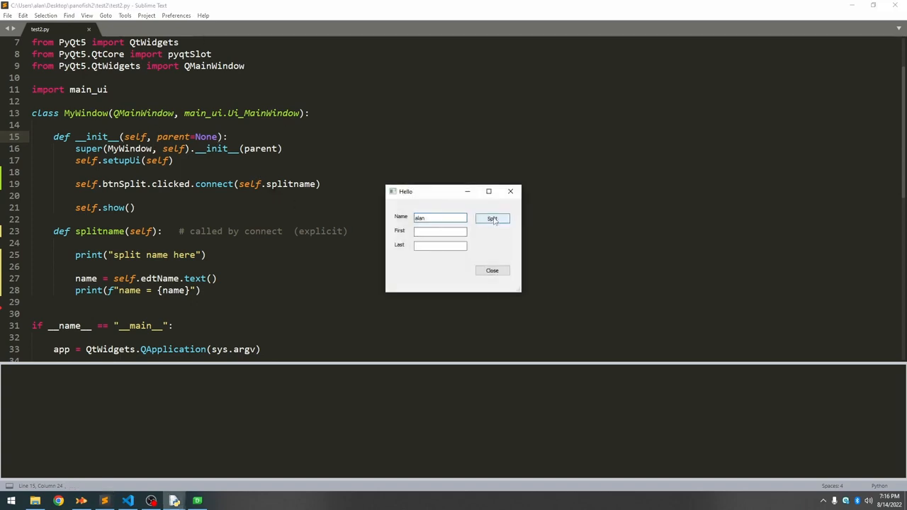
left_click(492, 218)
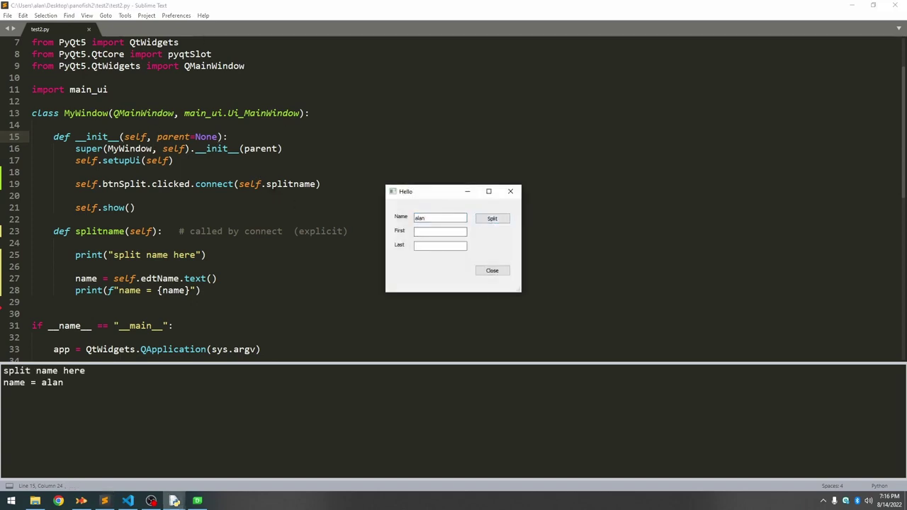
left_click(493, 271)
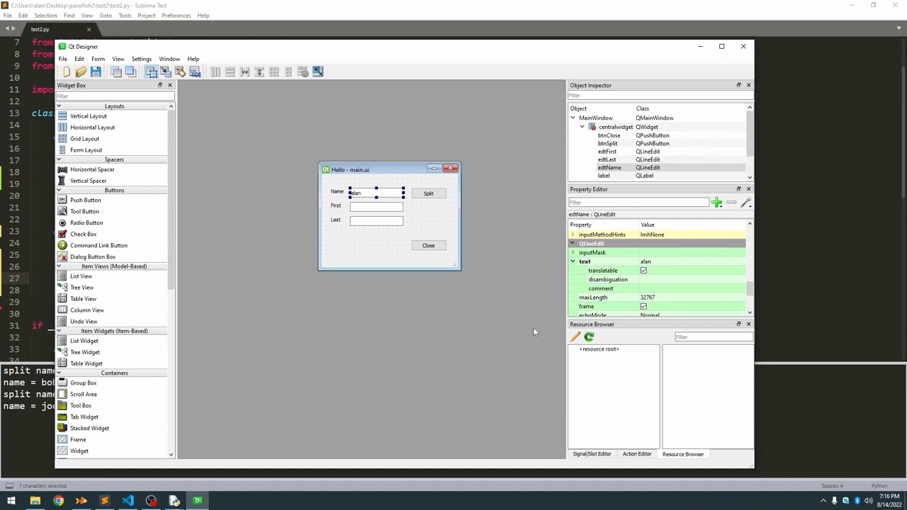
mouse_move(405, 377)
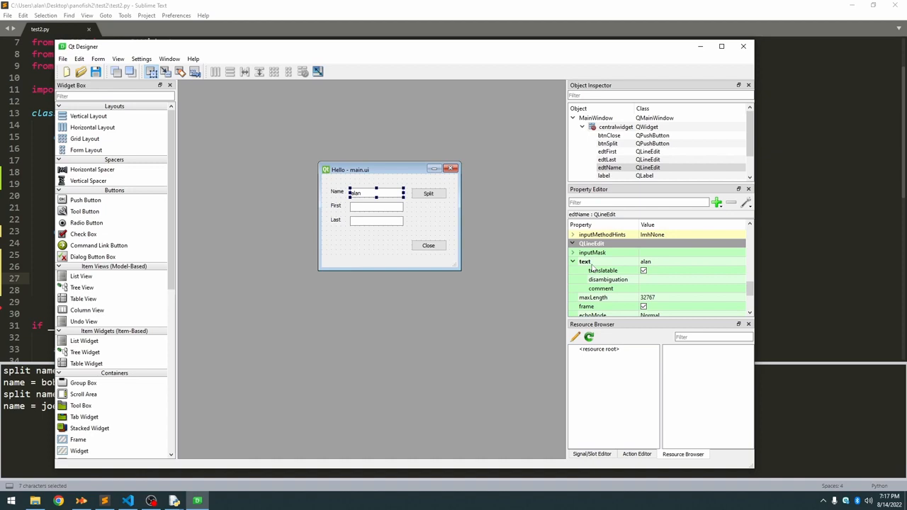
mouse_move(602, 269)
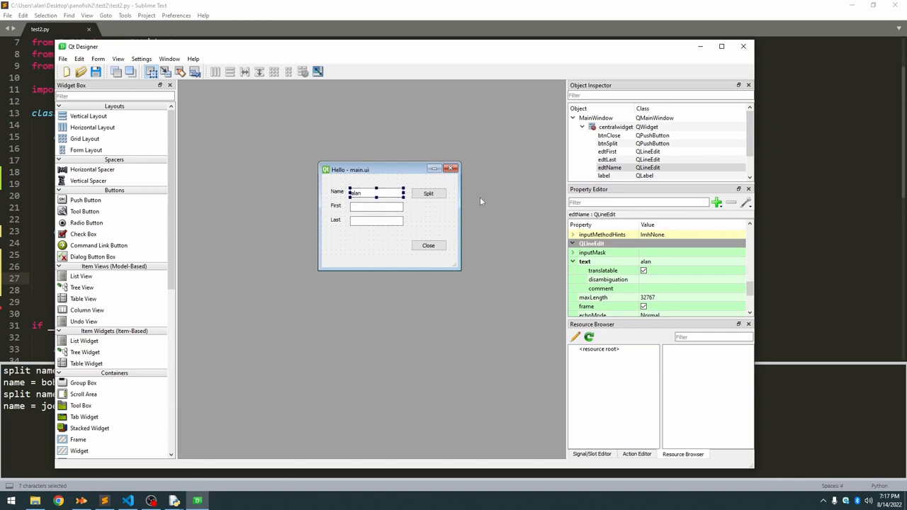
mouse_move(604, 223)
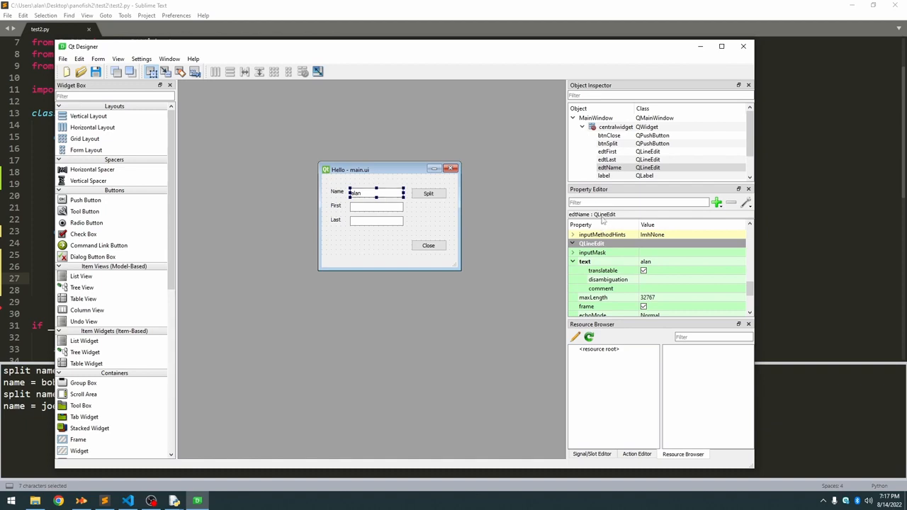
mouse_move(597, 220)
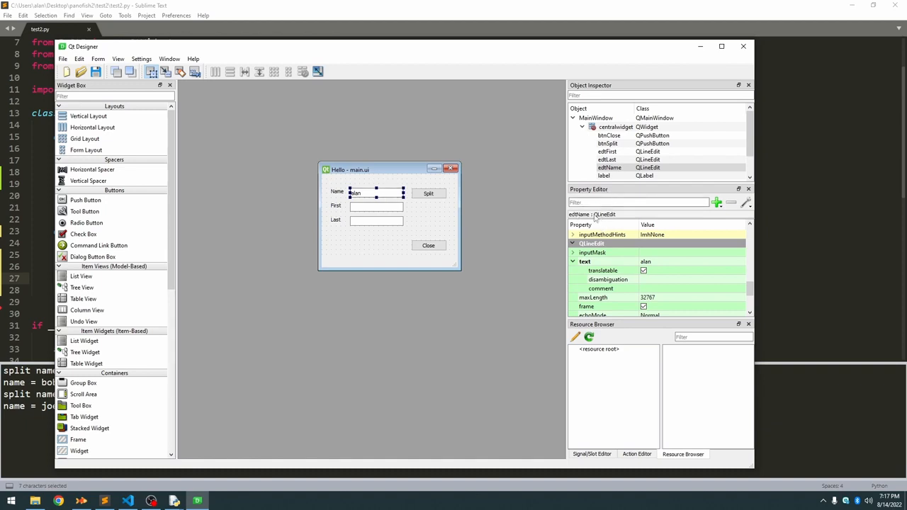
mouse_move(615, 226)
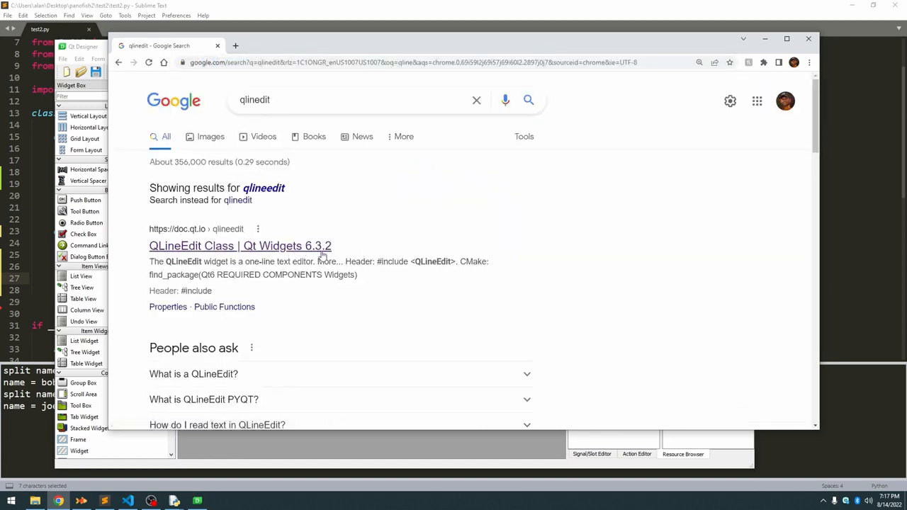
- Open the QLineEdit Class docs, switch to Qt 5.15 LTS, and scroll to text()
left_click(239, 245)
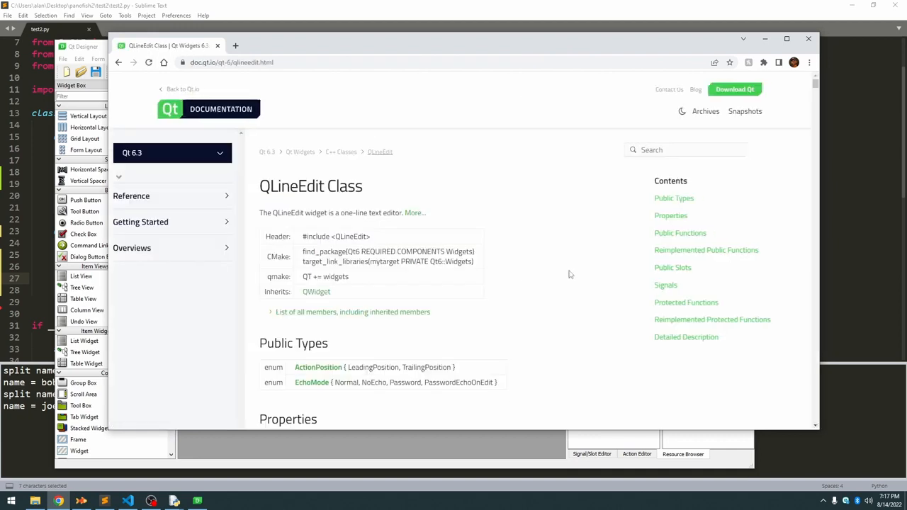
left_click(172, 152)
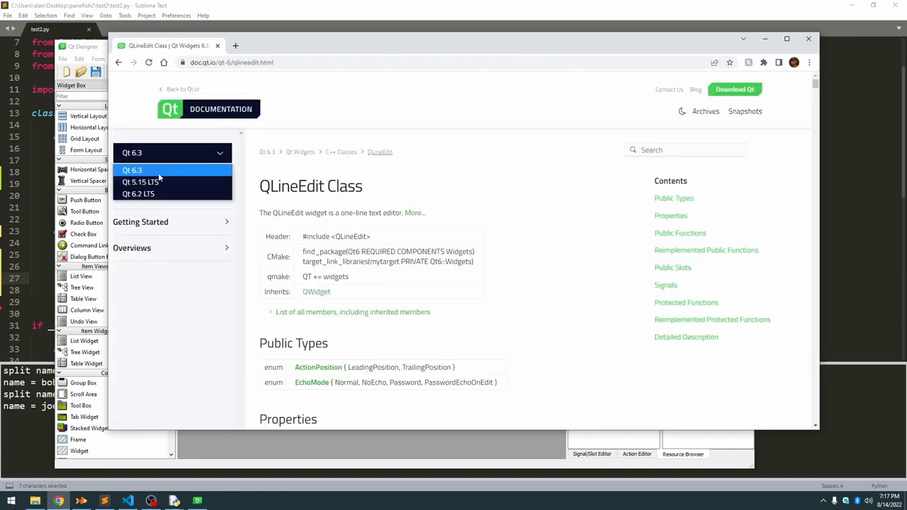
left_click(140, 182)
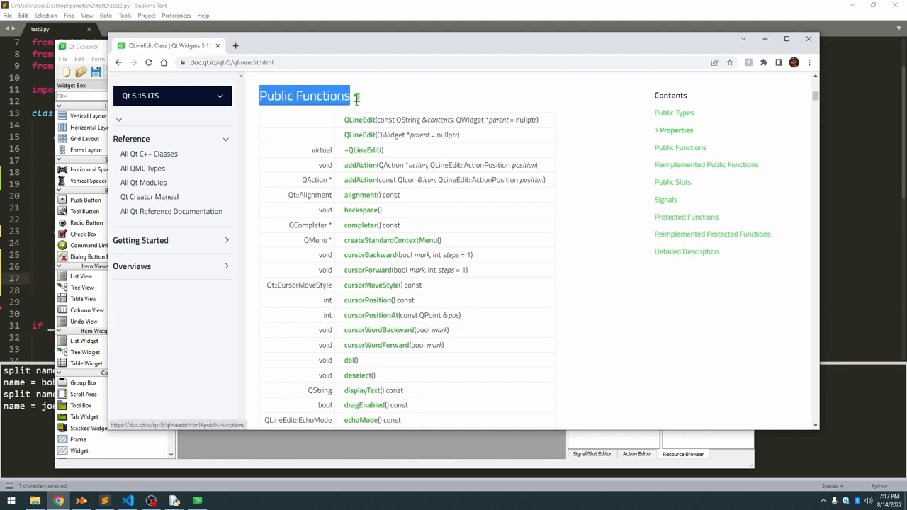
scroll("down", 3)
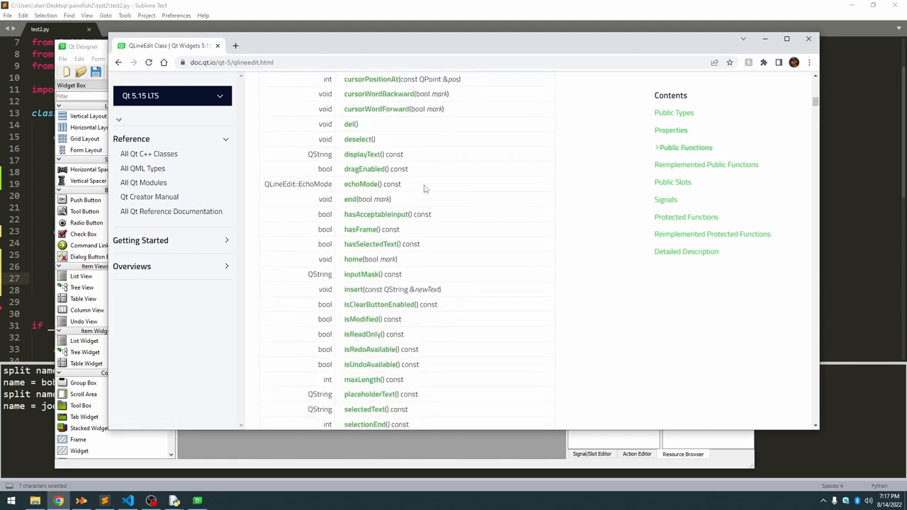
scroll("down", 3)
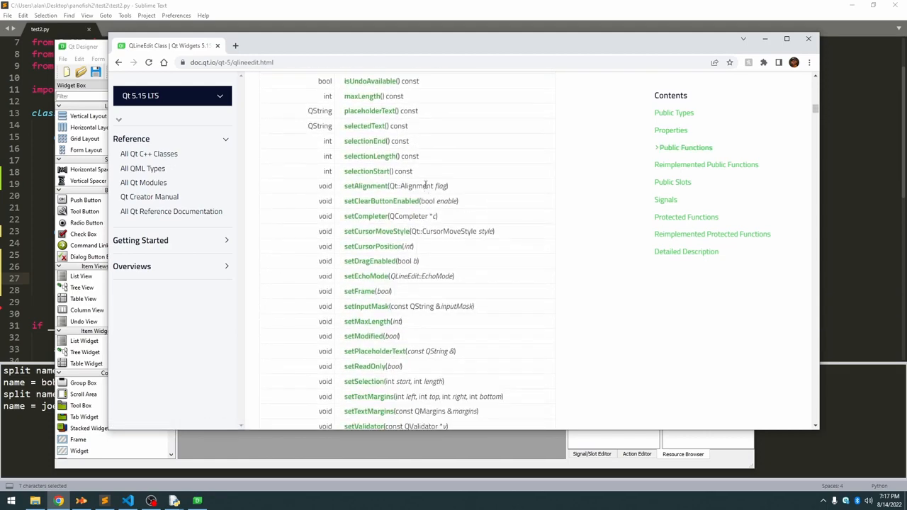
scroll("down", 3)
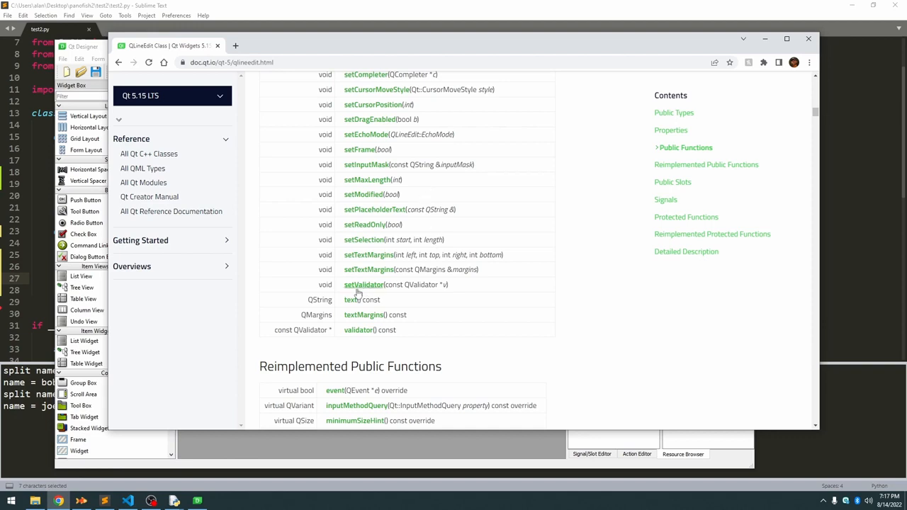
mouse_move(349, 302)
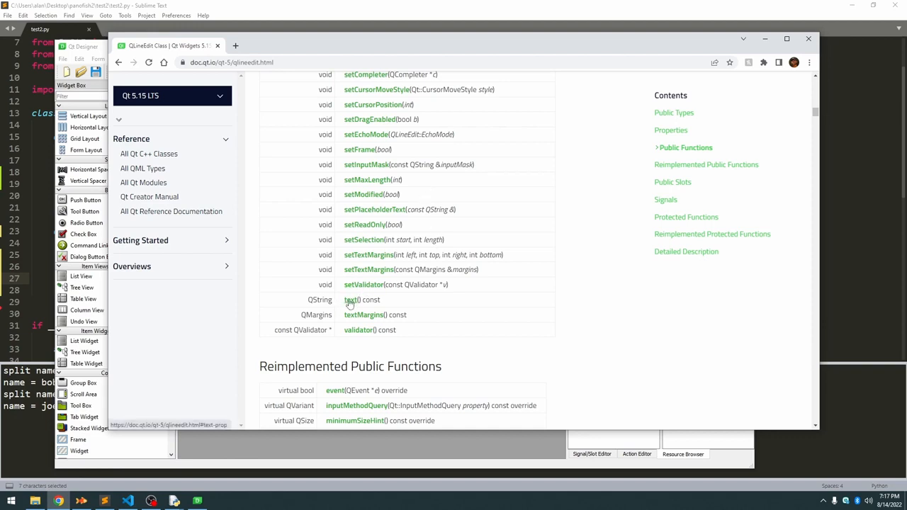
mouse_move(416, 306)
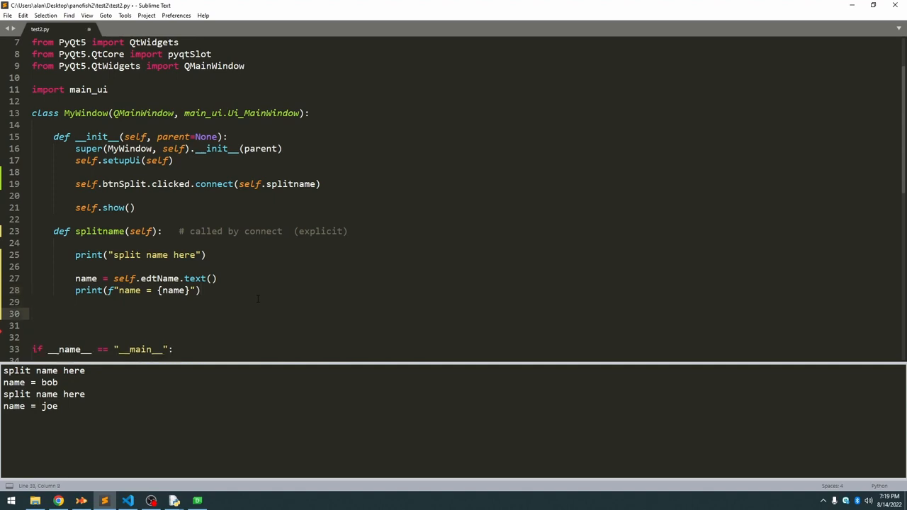
- Split name into result and assign first = result[0] in splitname
type("name.split(")
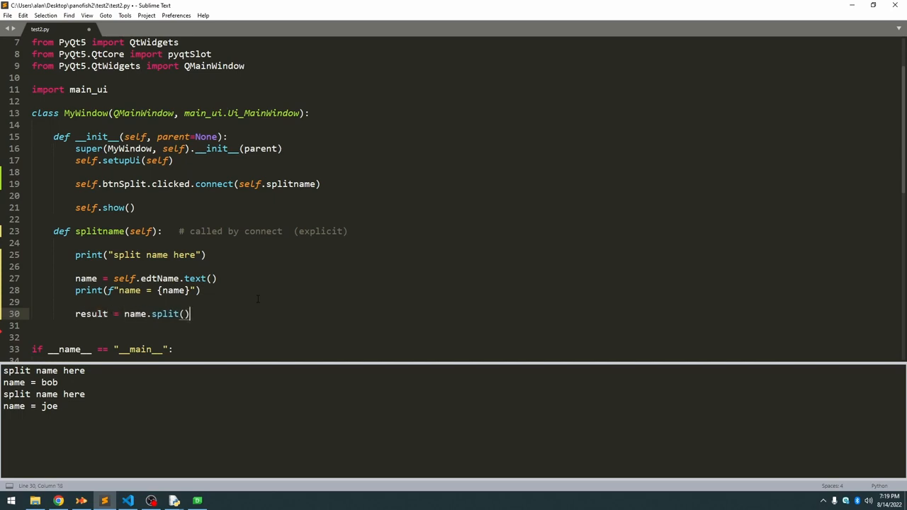
type("first")
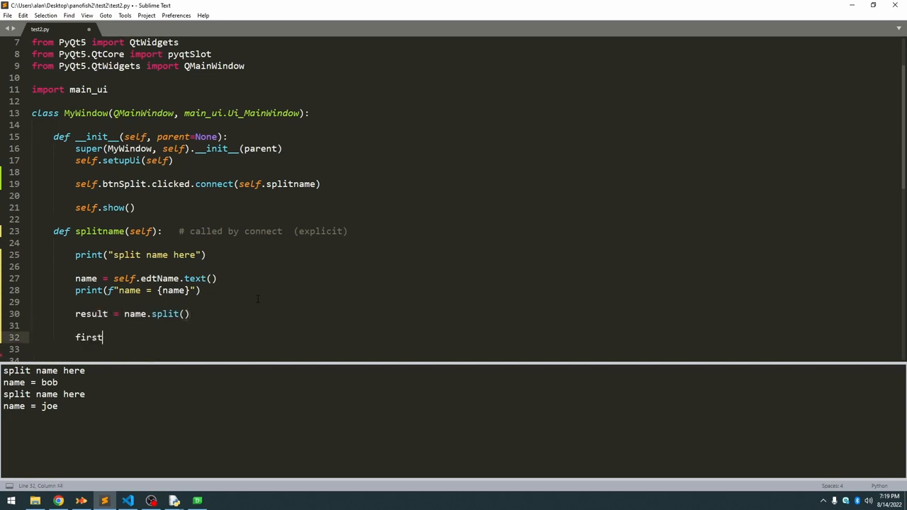
type("=")
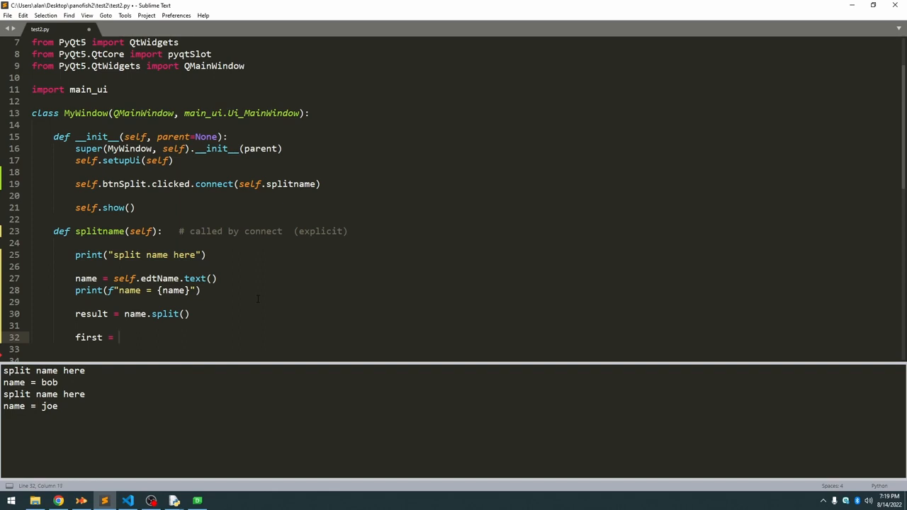
type("result")
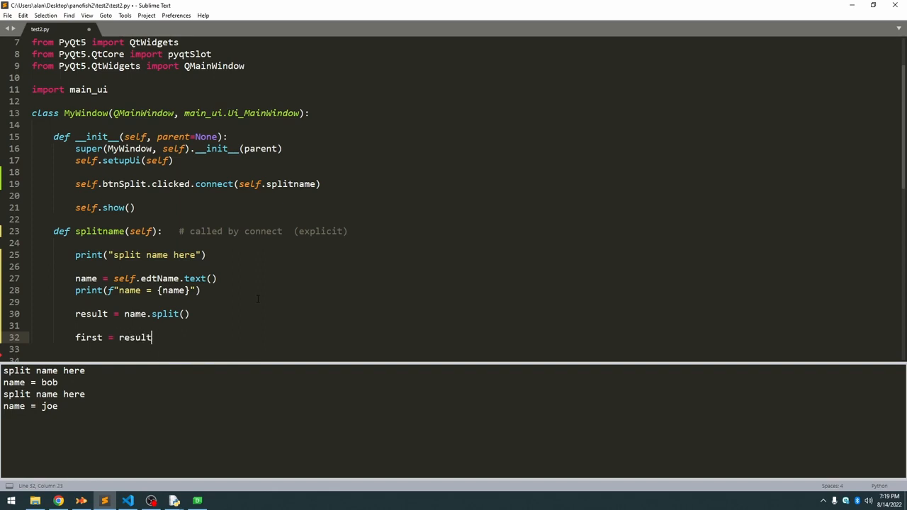
type("[0]")
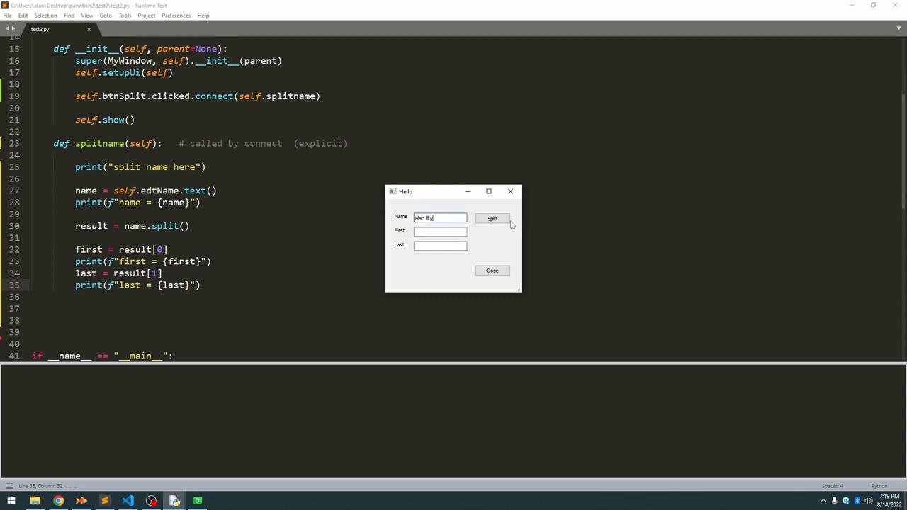
left_click(492, 218)
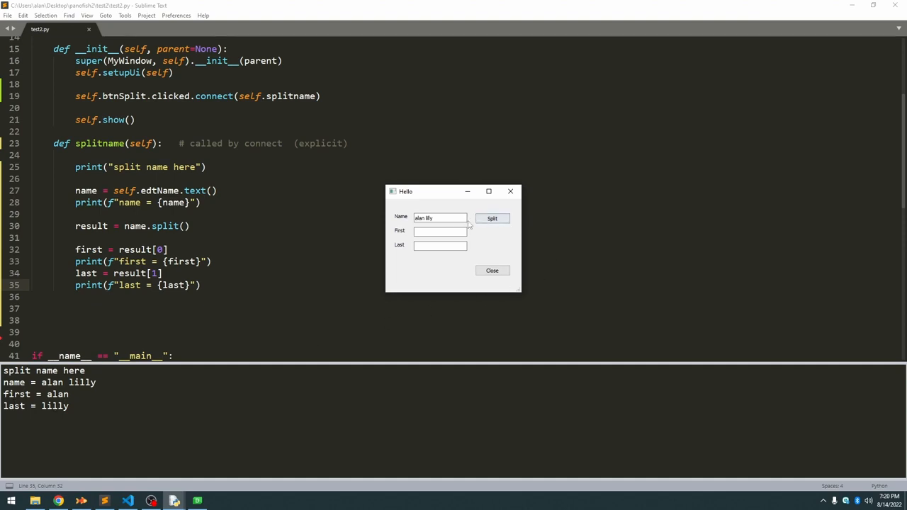
left_click(492, 270)
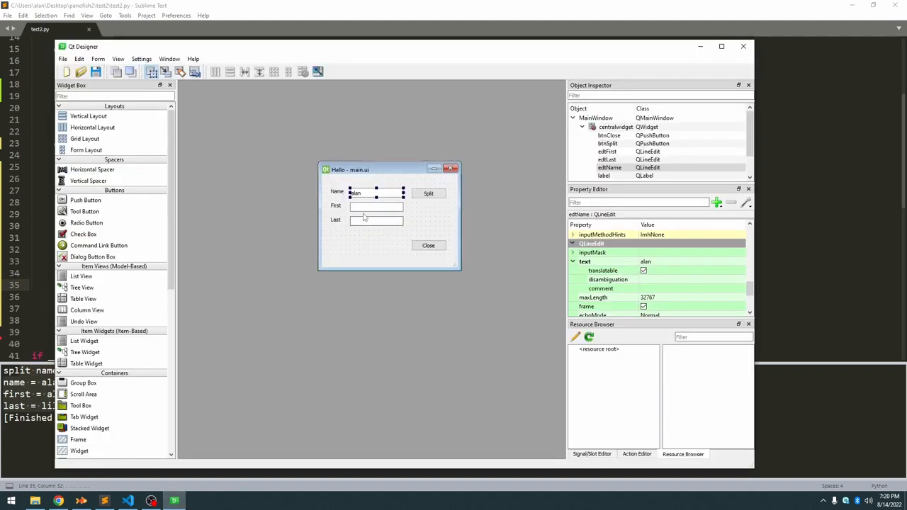
- Select the First line edit in Qt Designer to confirm its objectName is edtFirst
left_click(376, 205)
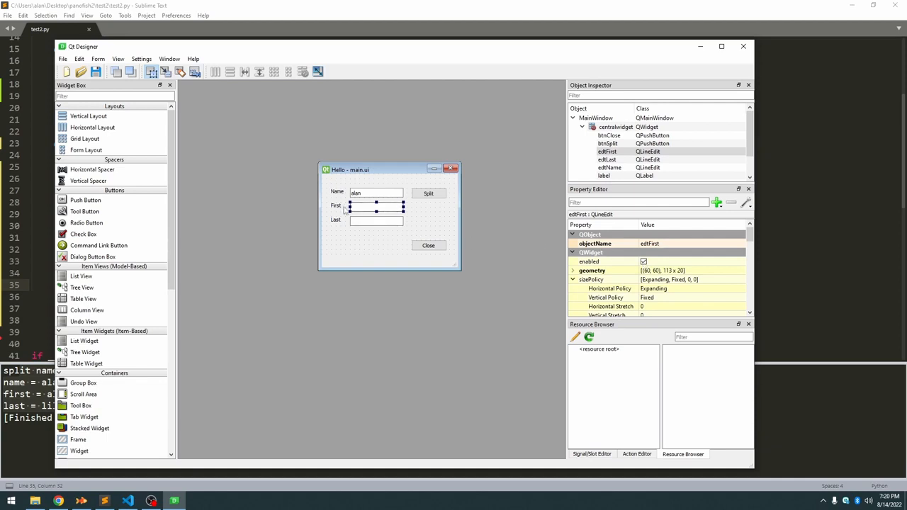
mouse_move(408, 229)
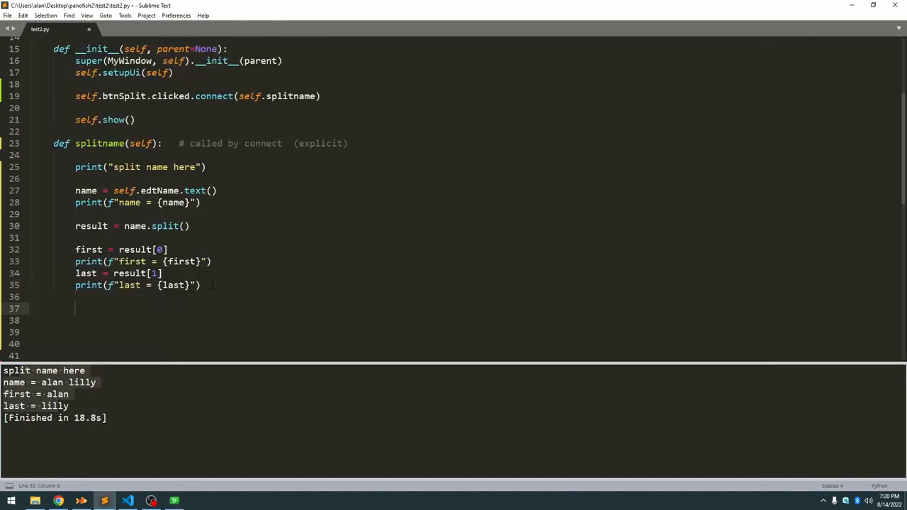
- Add the comment '# returns line edit text' after the edtName.text() line
left_click(227, 190)
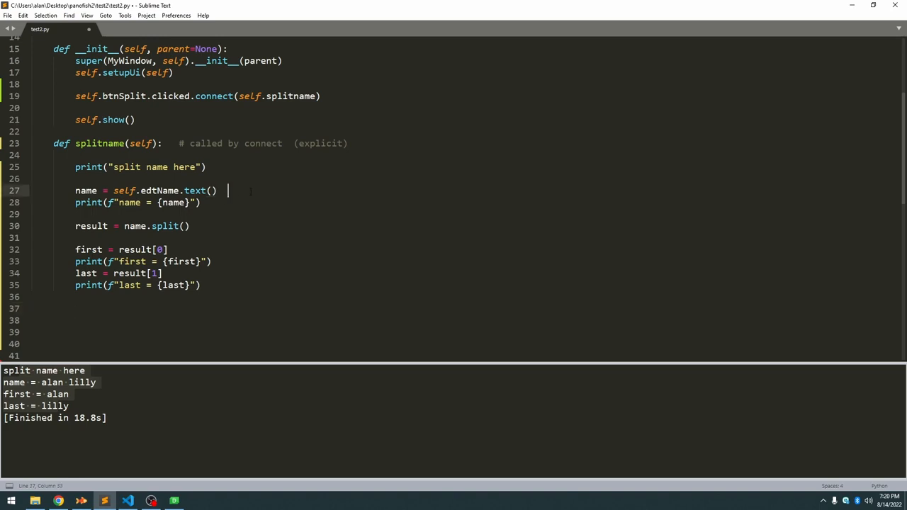
type("# returns")
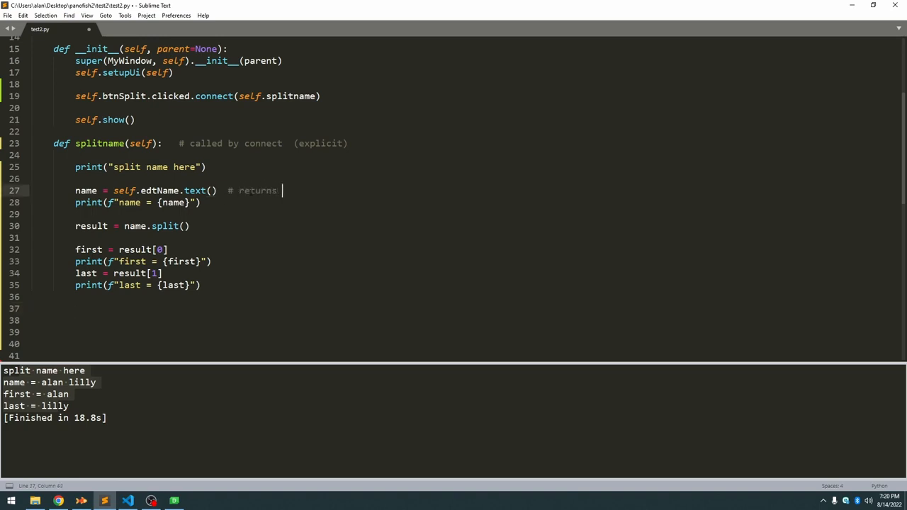
type("line edit v")
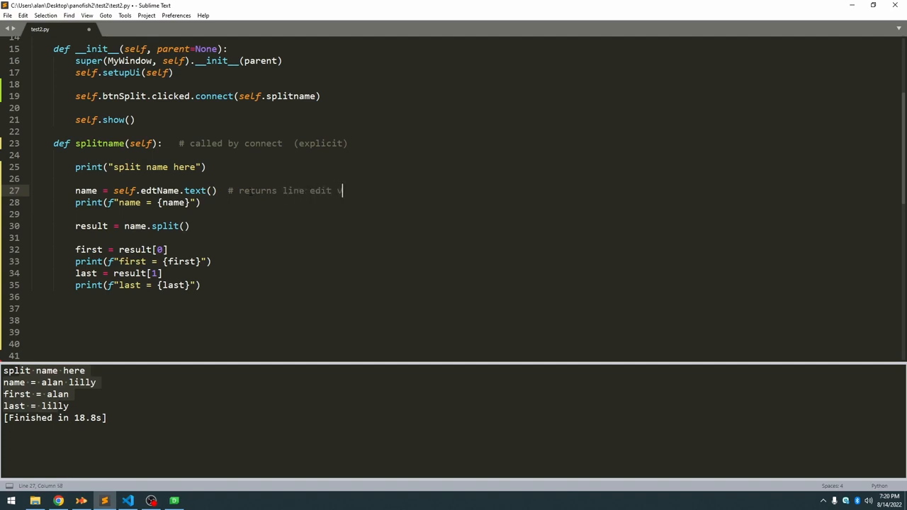
type("text")
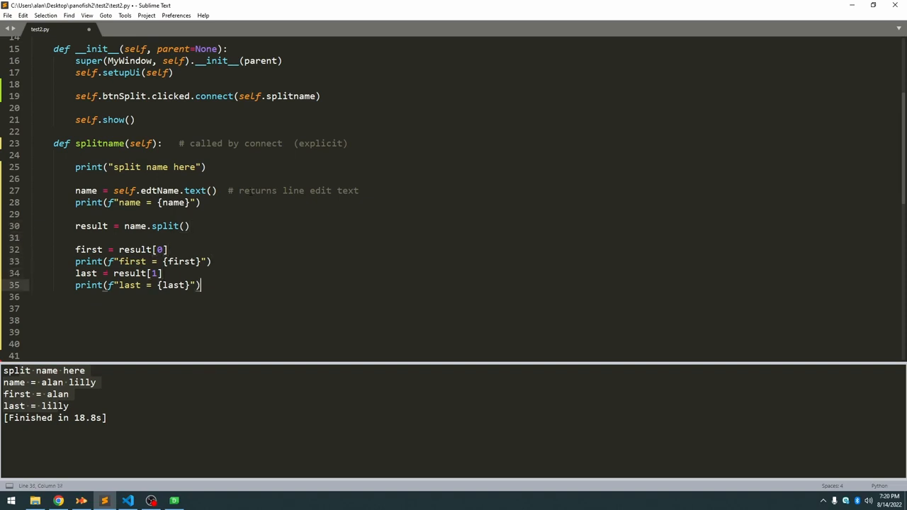
- Start a new line below the last print with self.edtFirst
key("Enter")
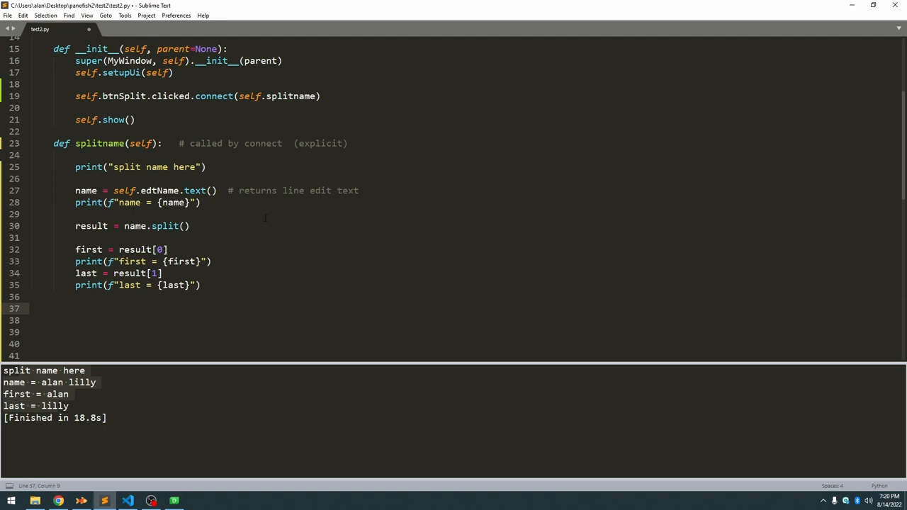
type("self")
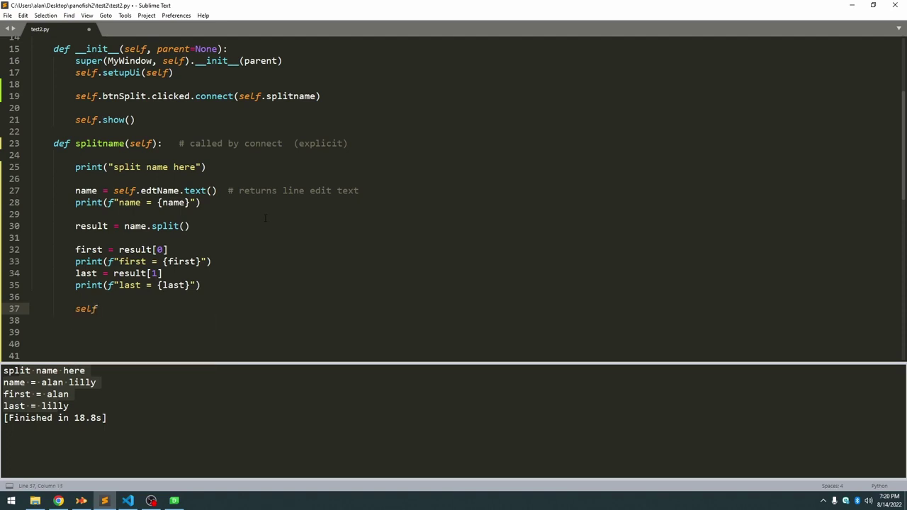
type(".edt")
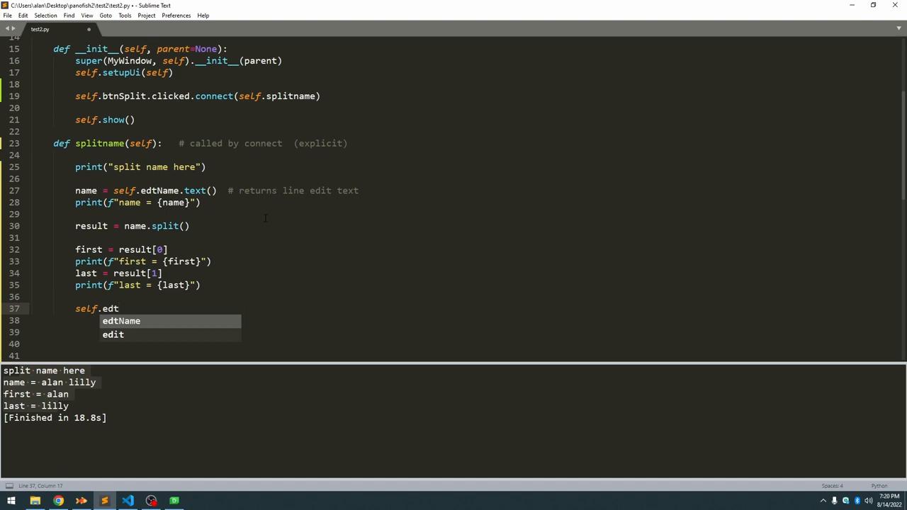
type("First.")
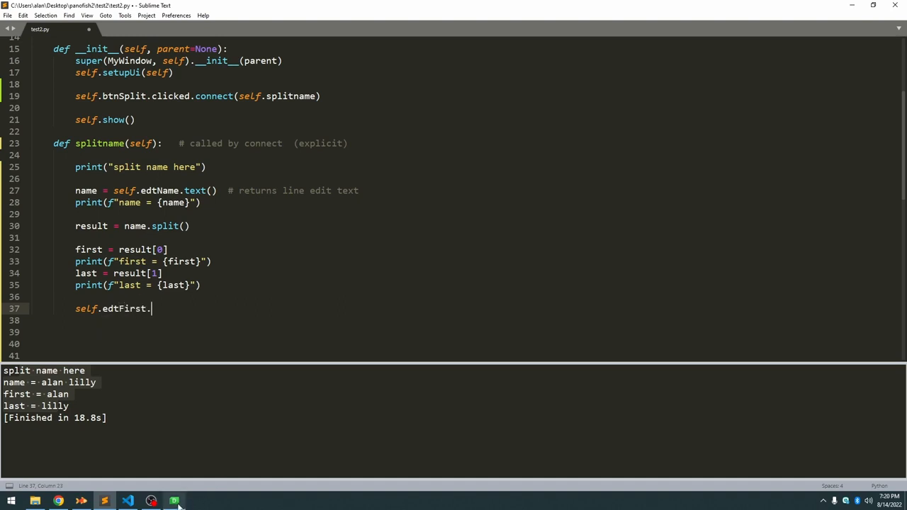
- Browse the QLineEdit 'List of all members' page and search it for settext
left_click(174, 501)
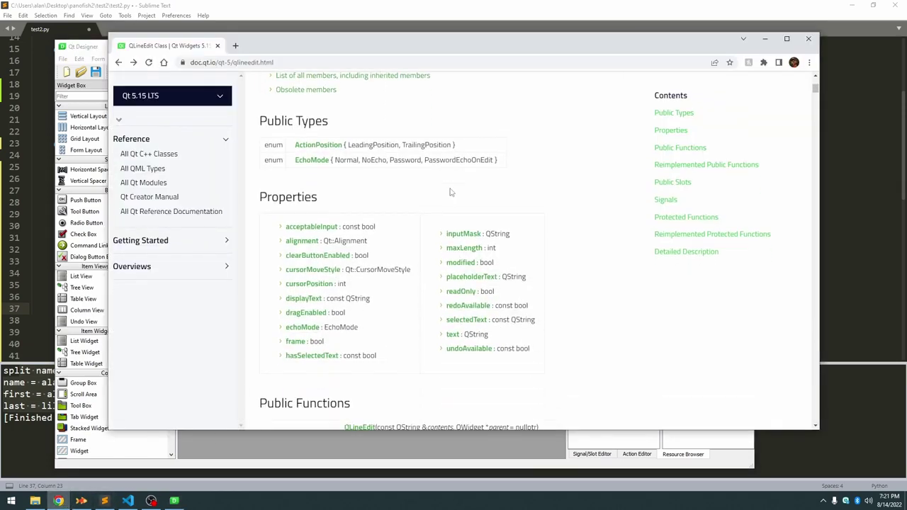
scroll("down", 3)
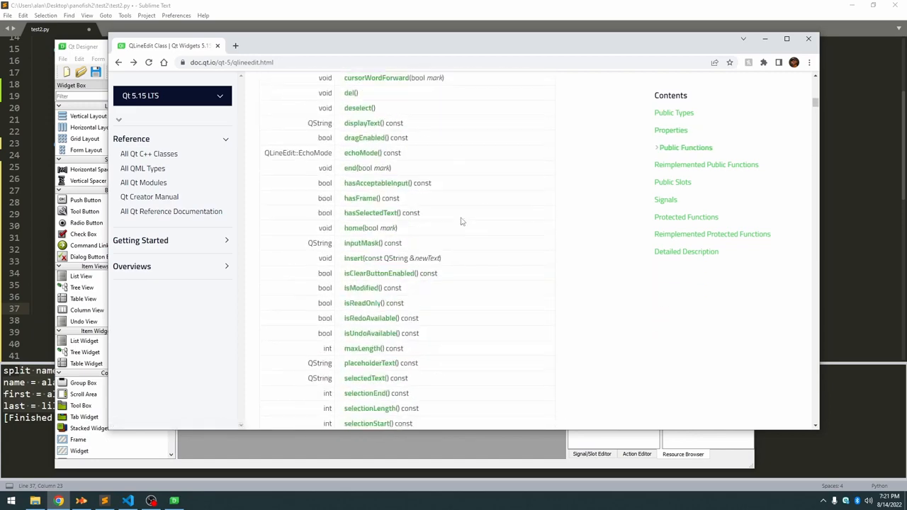
scroll("down", 3)
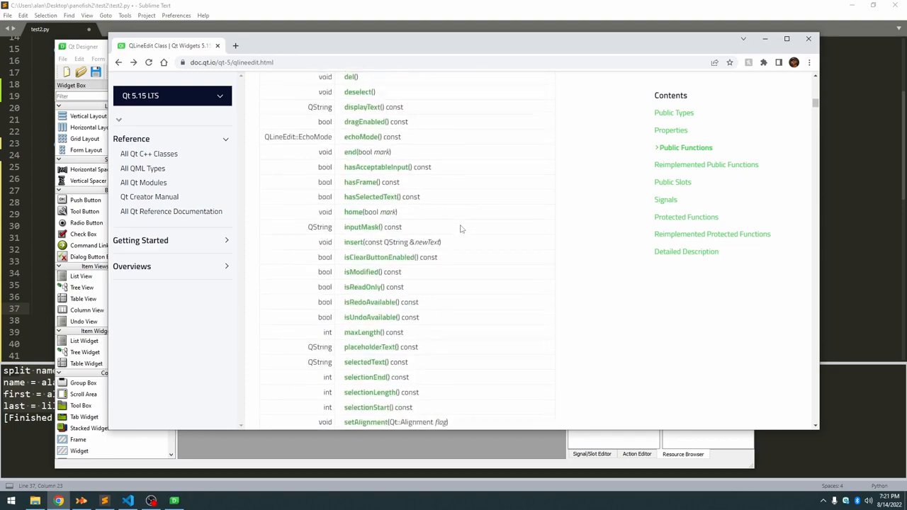
scroll("up", 3)
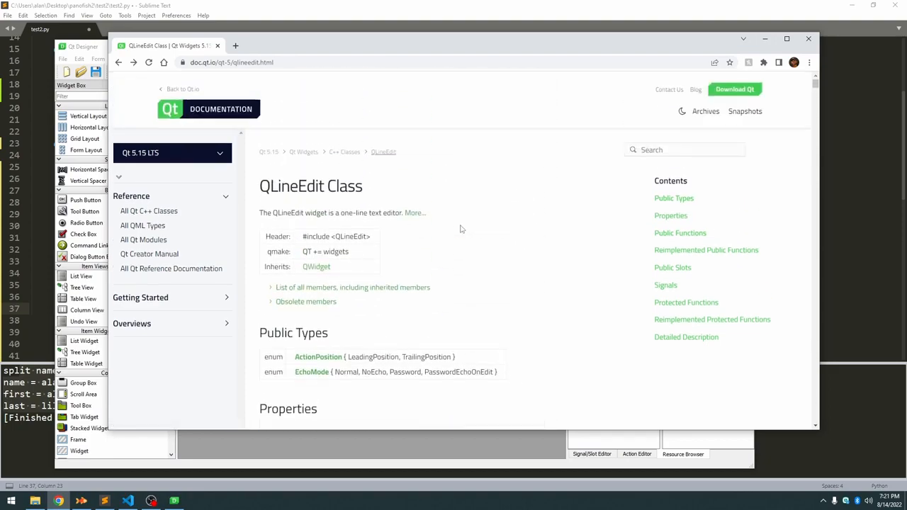
left_click(352, 287)
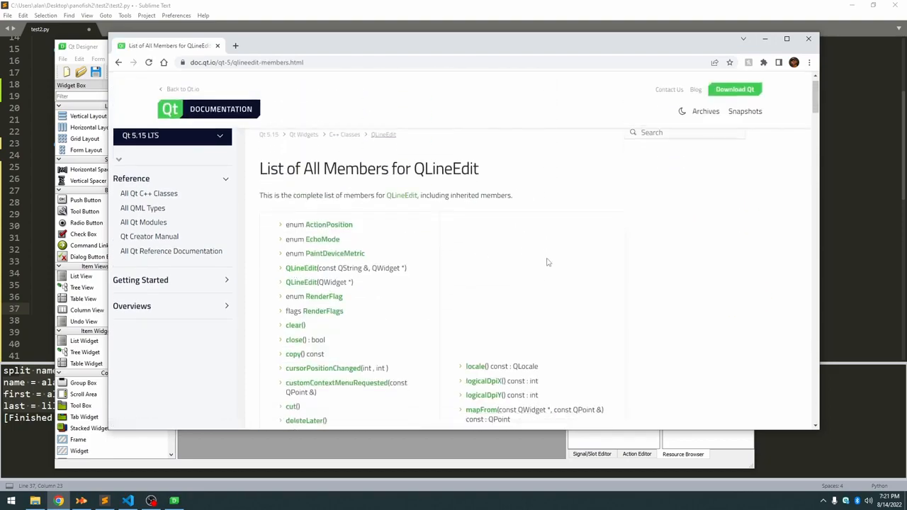
scroll("down", 3)
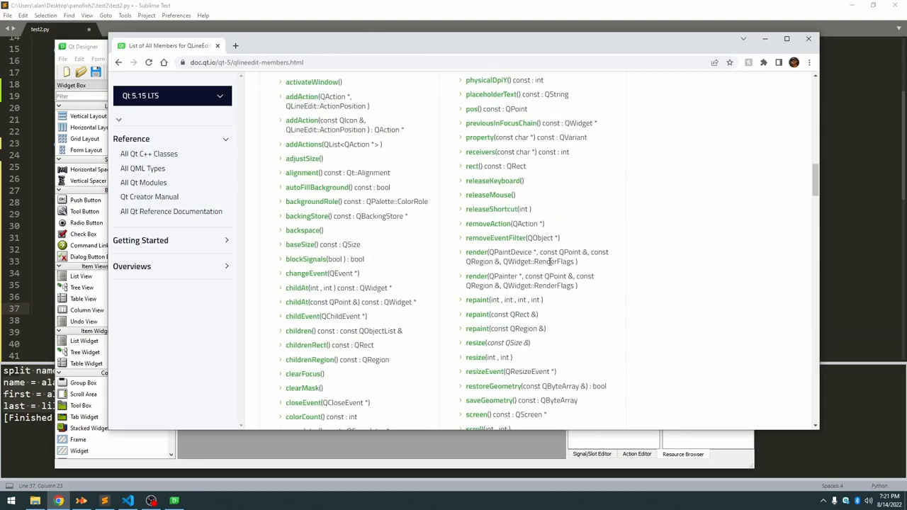
key("ctrl+f")
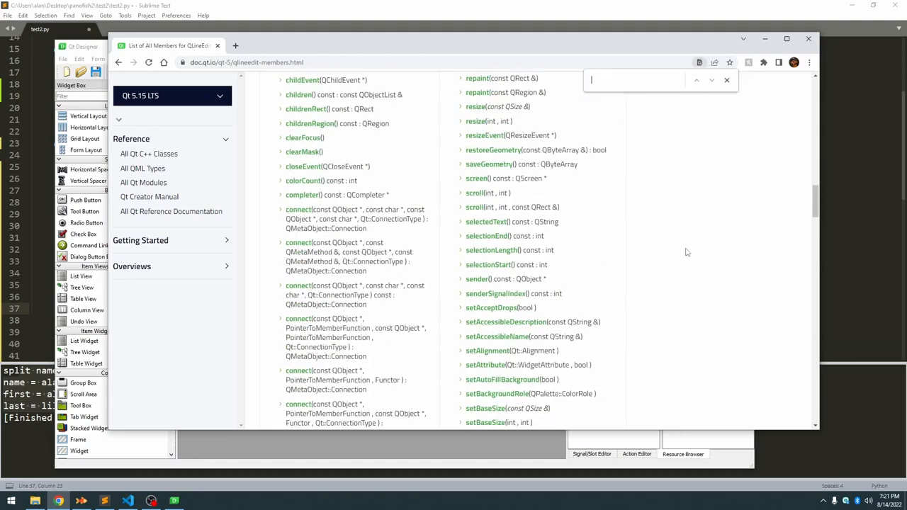
type("settext")
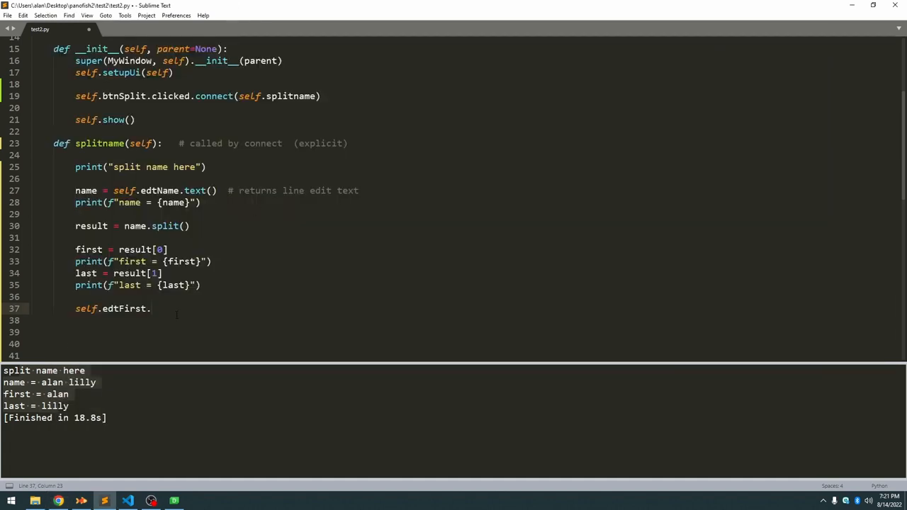
- Complete self.edtFirst.setText(first) and add self.edtLast.setText(last) in splitname
type("setTesx")
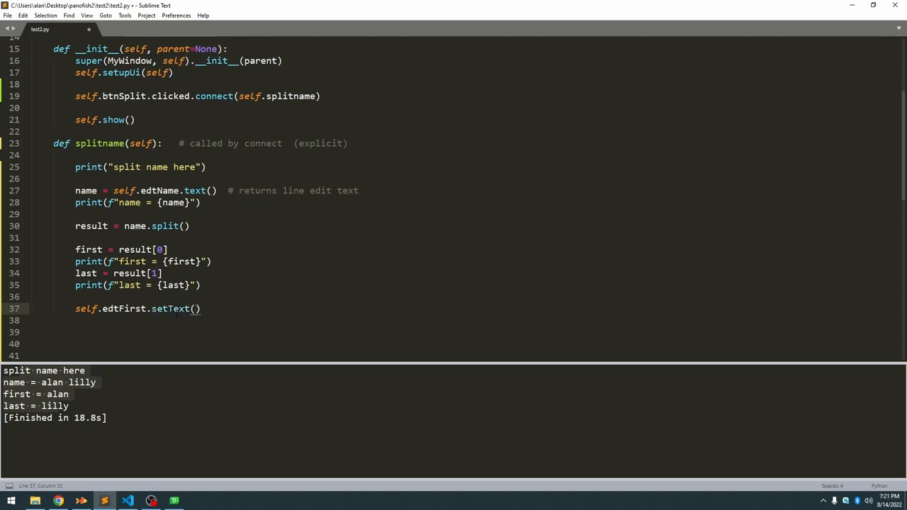
type("fir")
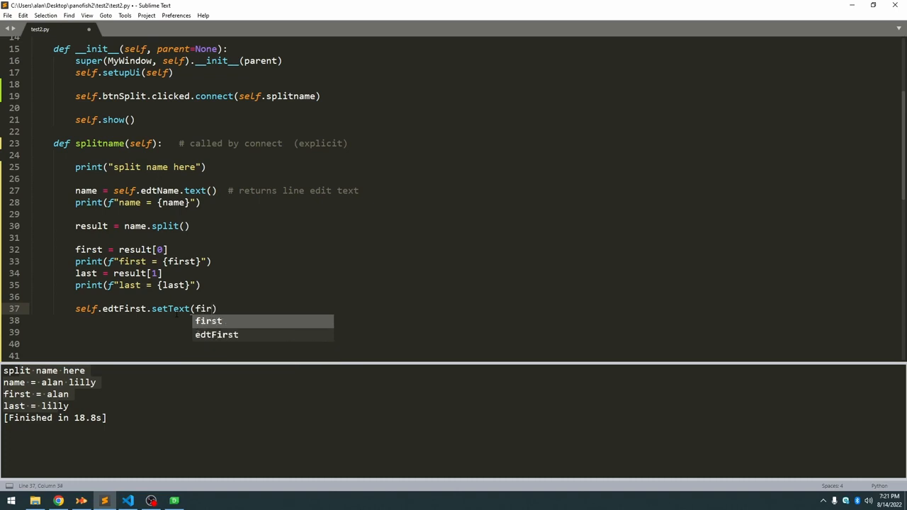
type("st")
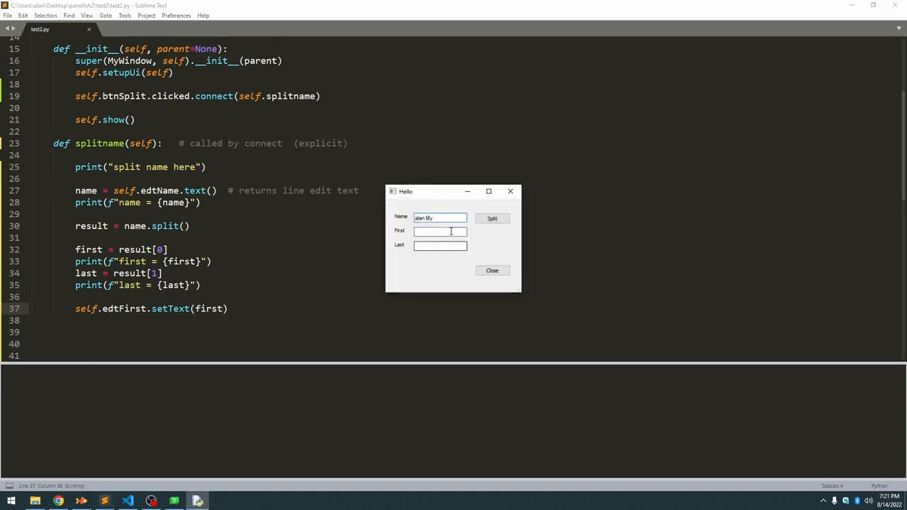
left_click(492, 218)
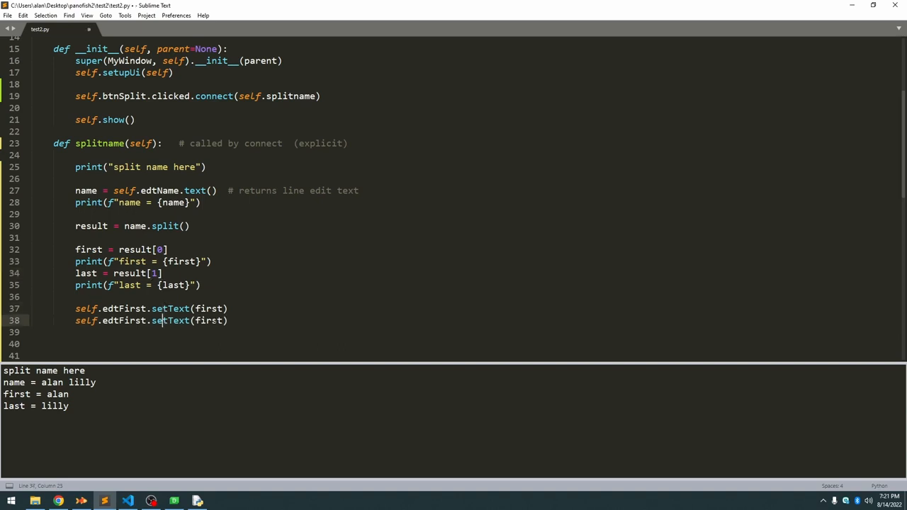
type("last")
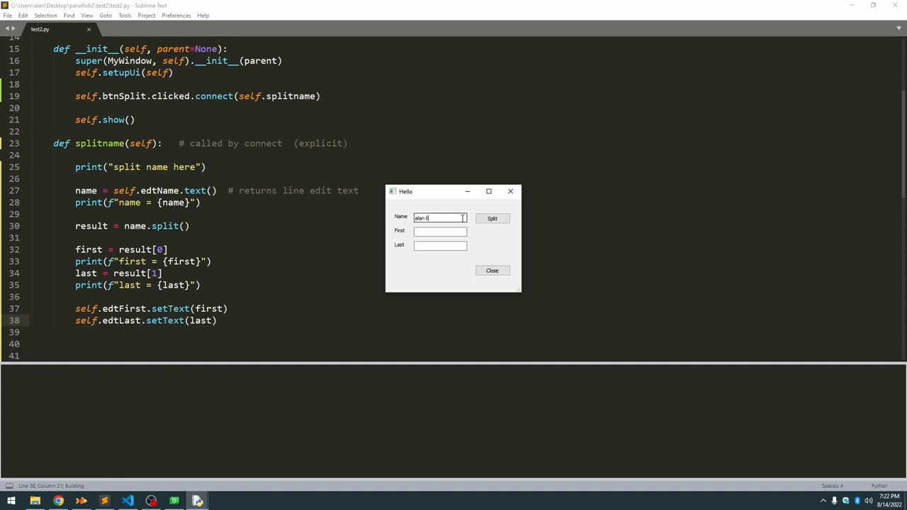
left_click(491, 219)
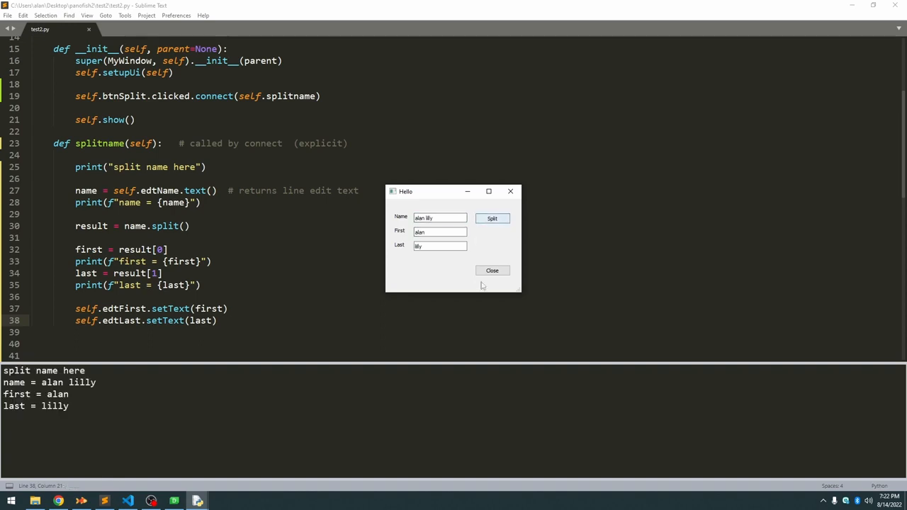
mouse_move(516, 204)
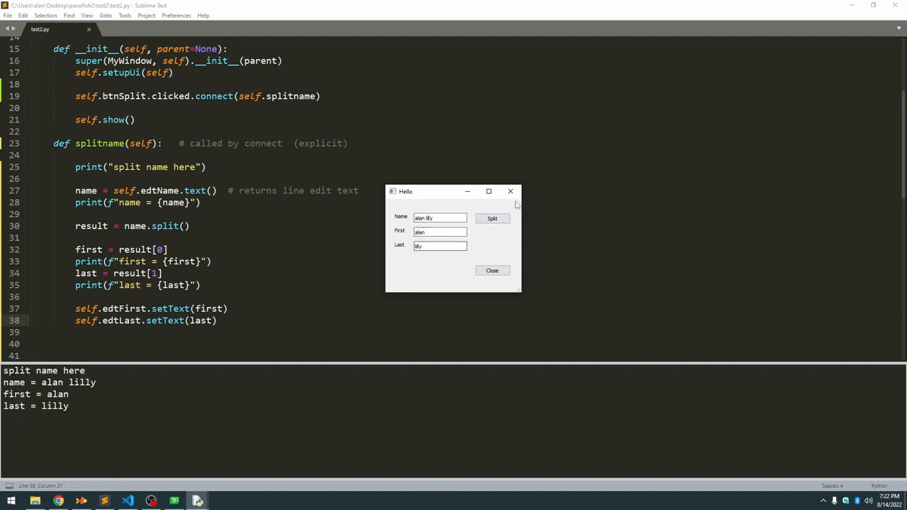
left_click(493, 269)
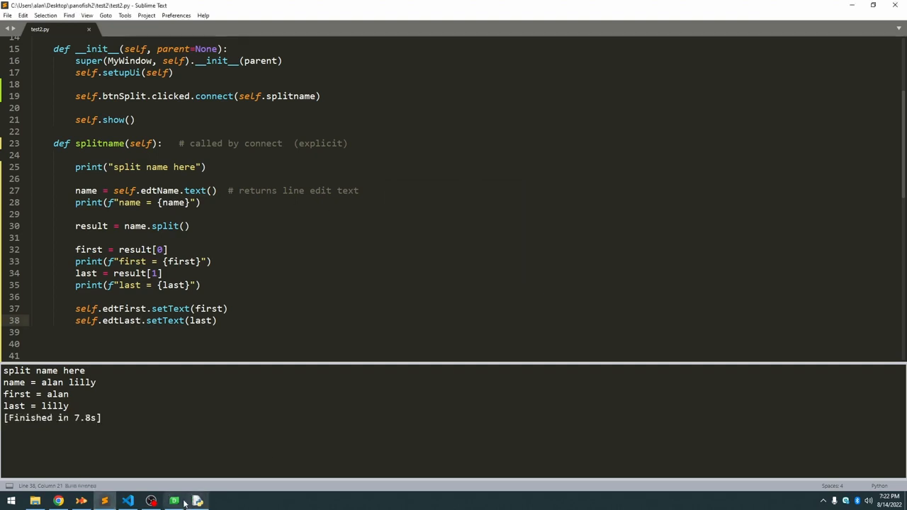
left_click(174, 502)
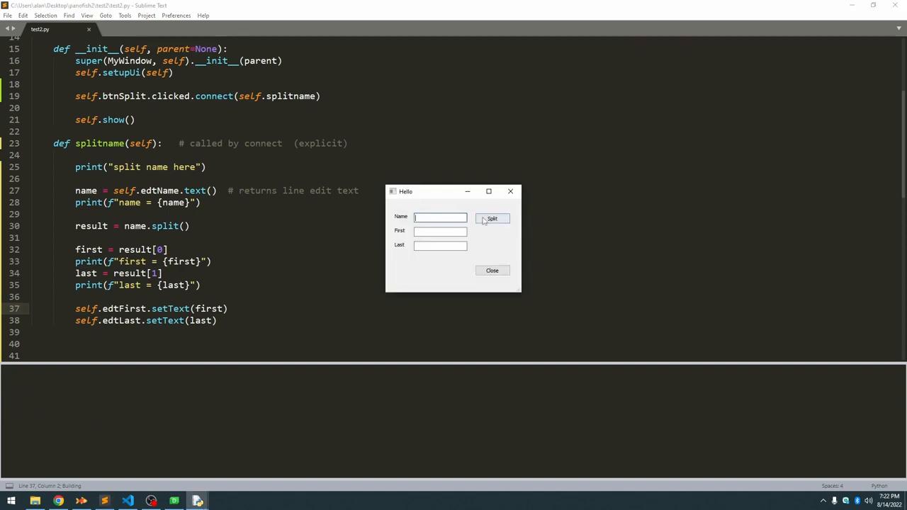
- Add print(f"result = {result}") and confirm splitting an empty name prints []
left_click(492, 218)
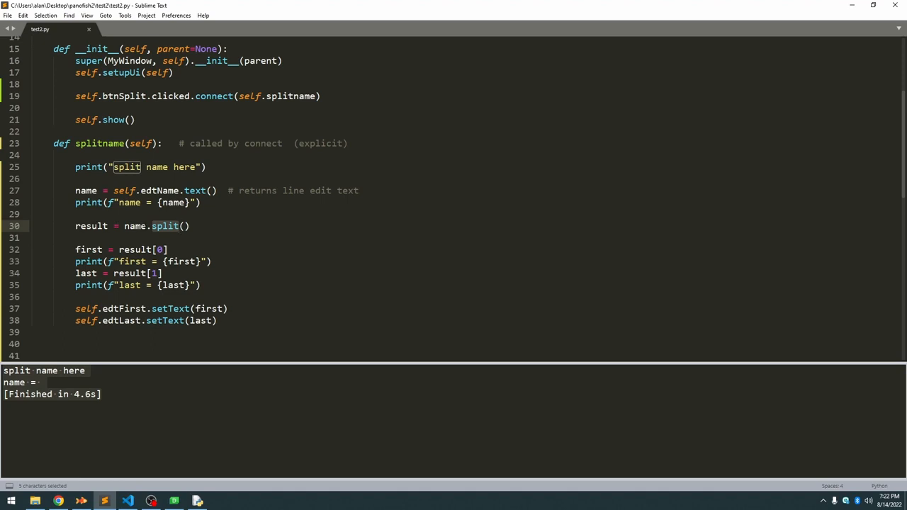
type("print(f\"result = {result}\")")
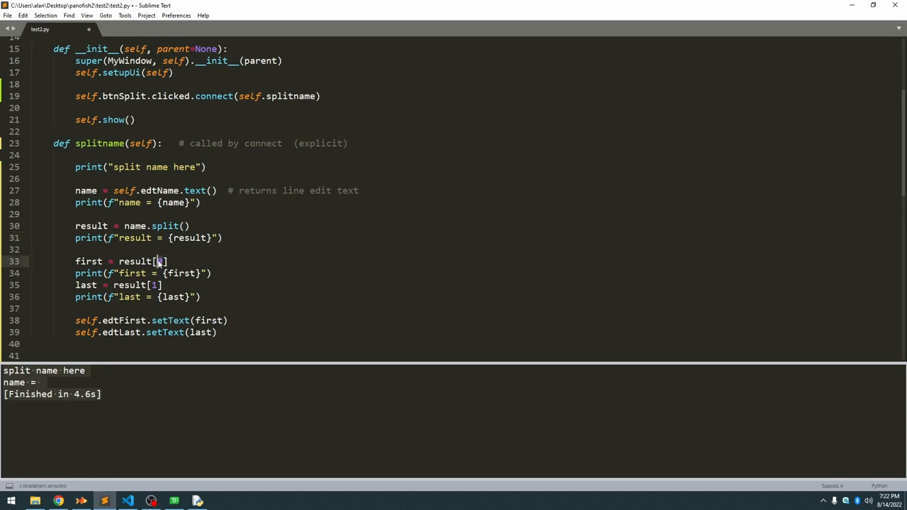
type("0")
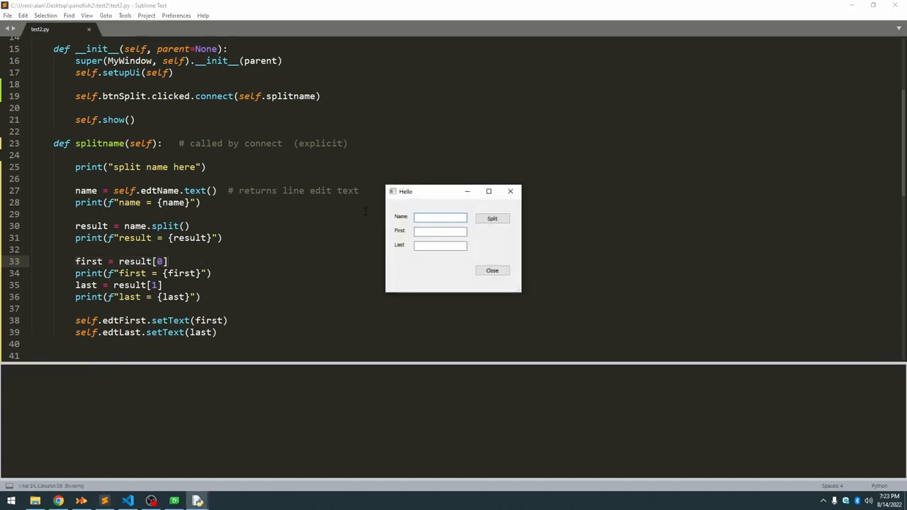
left_click(492, 218)
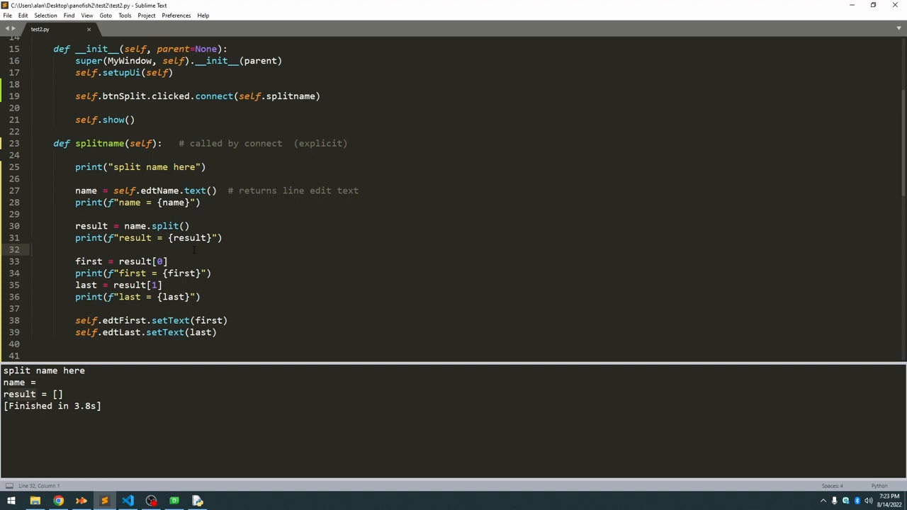
key("enter")
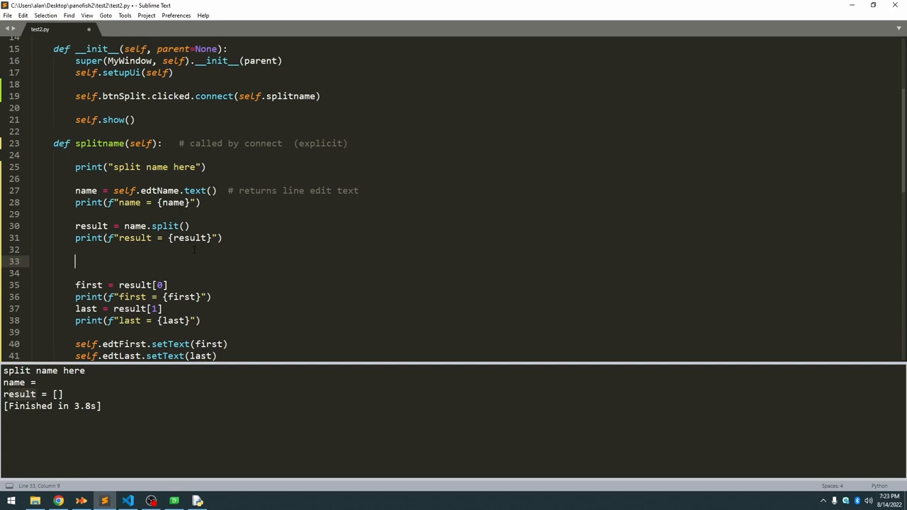
- Add 'if len(result) != 2:' that prints 'must enter 2 names' and returns
type("if")
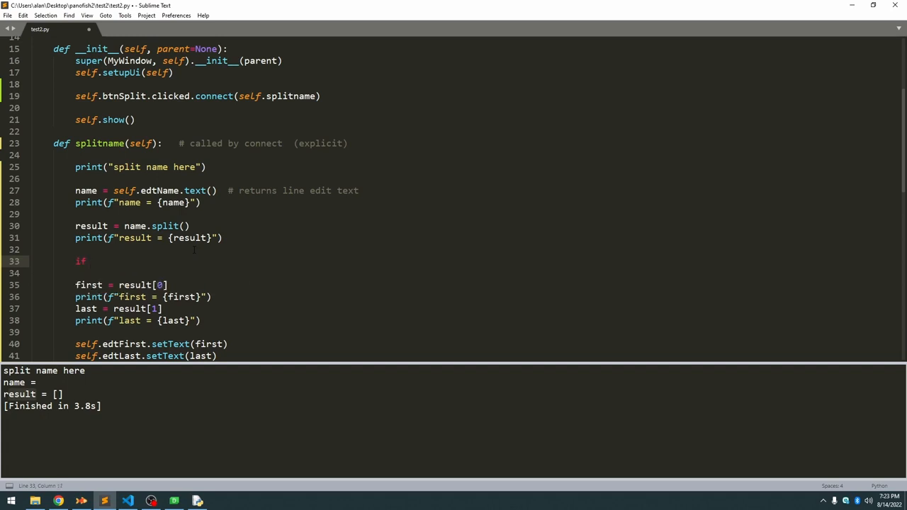
type("re")
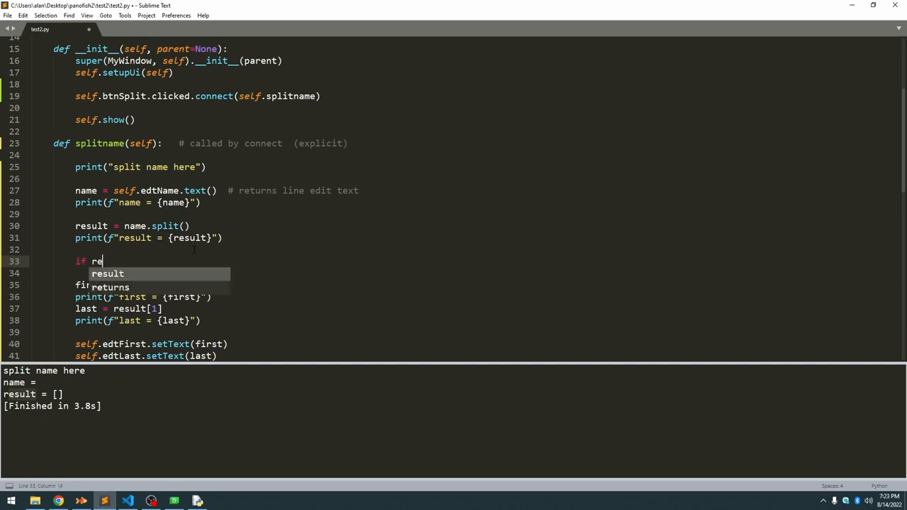
type("len(result")
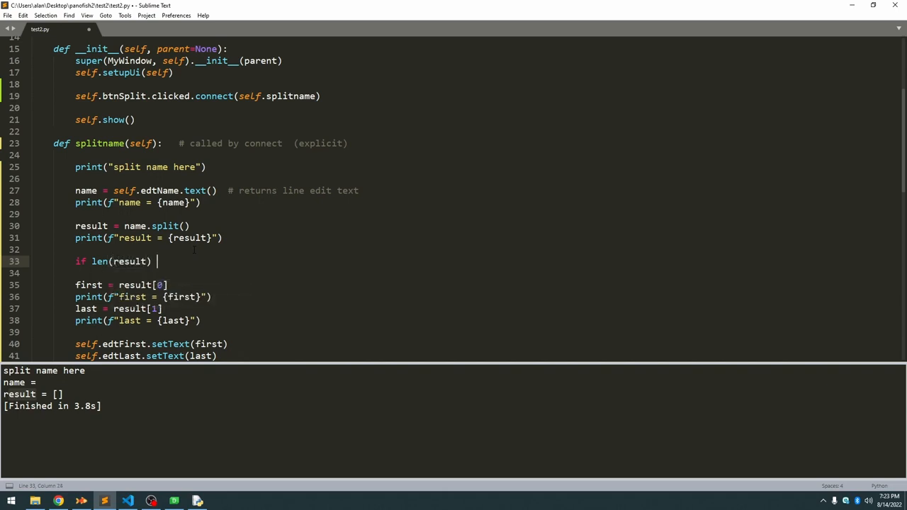
type("!= 2")
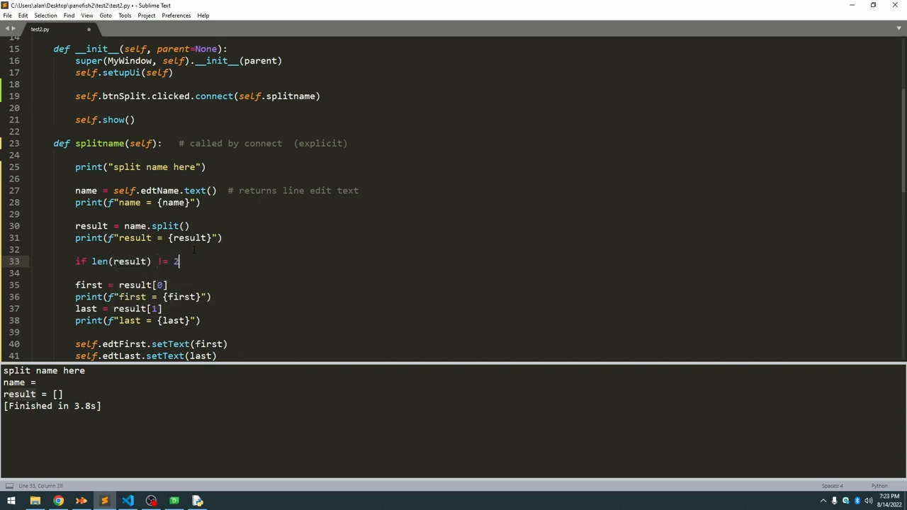
type(":")
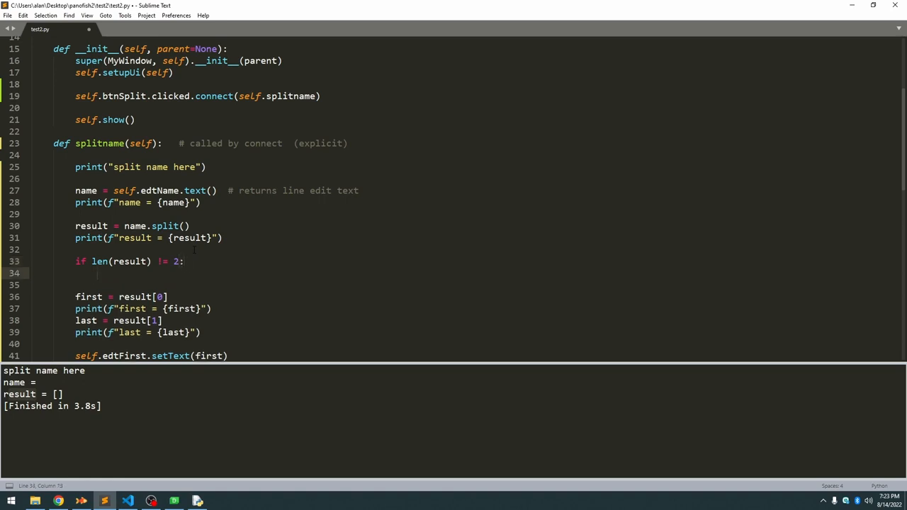
type("print(\"")
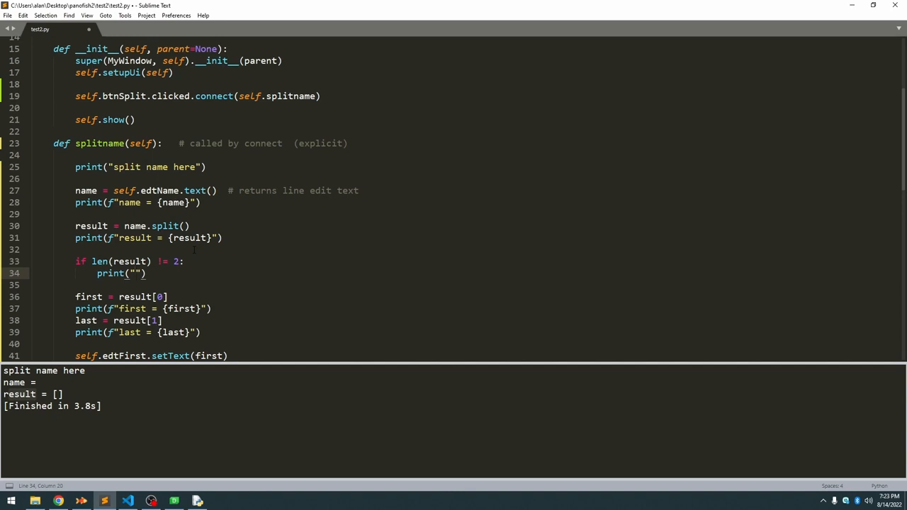
type("must")
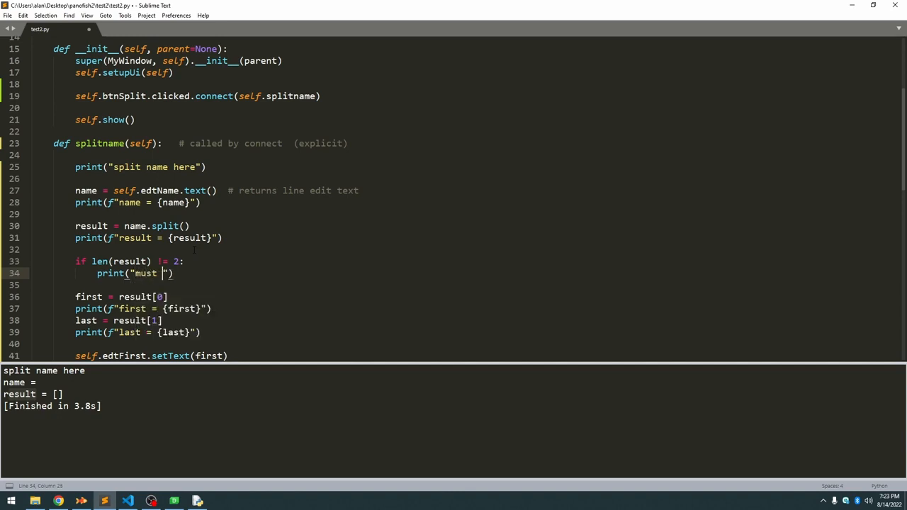
type("enter")
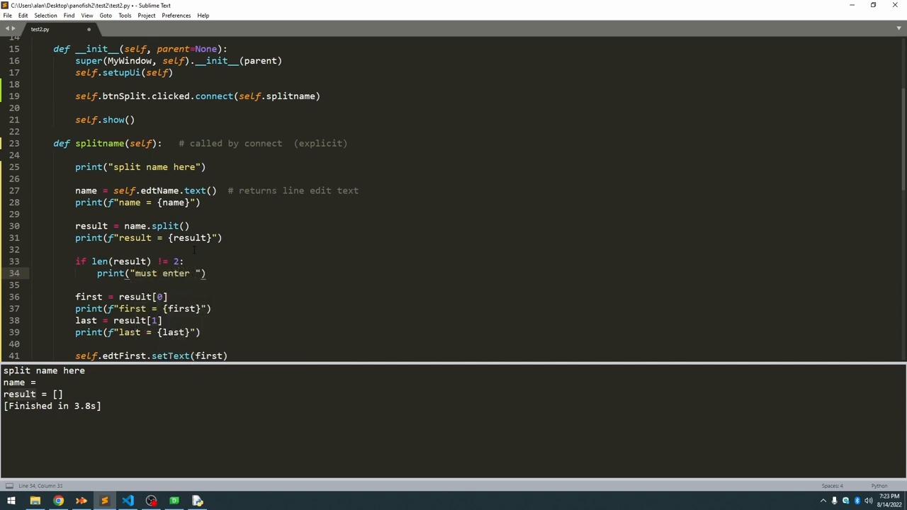
type("2 names")
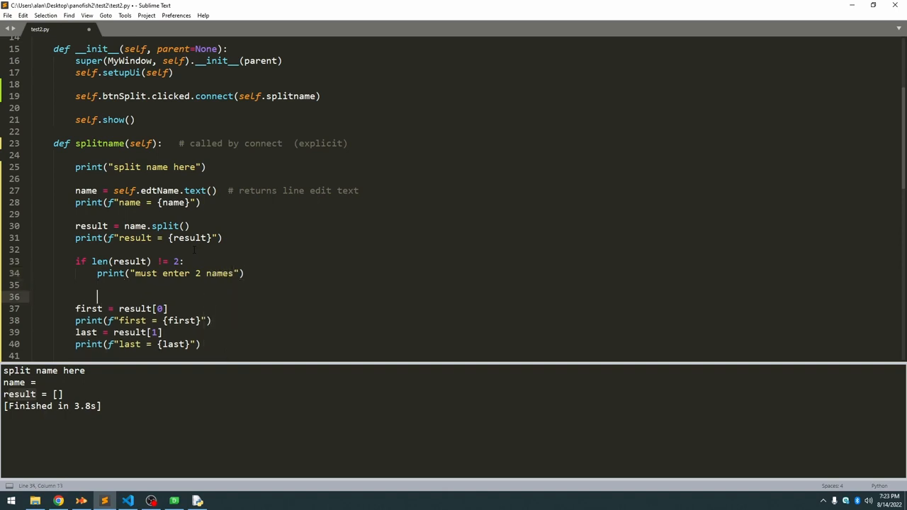
type("return")
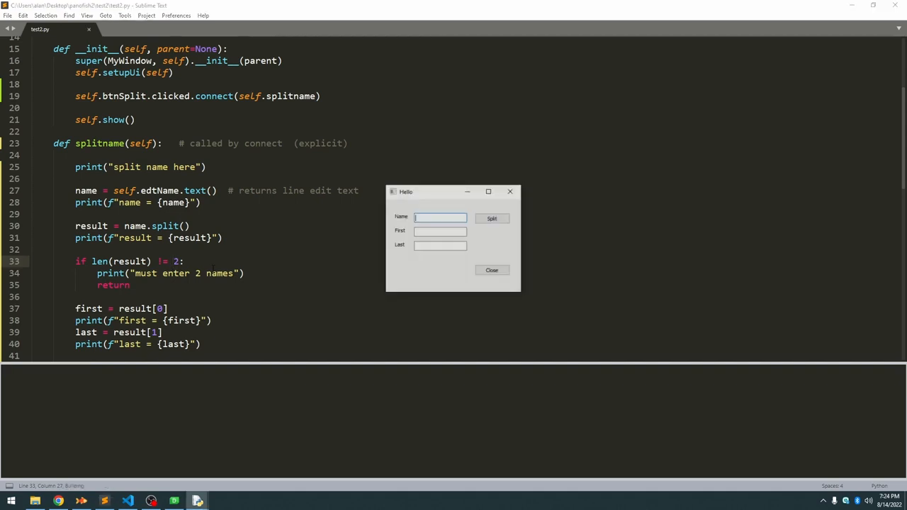
- Split an empty name to see 'must enter 2 names' printed, then begin typing QMessageBox
left_click(492, 219)
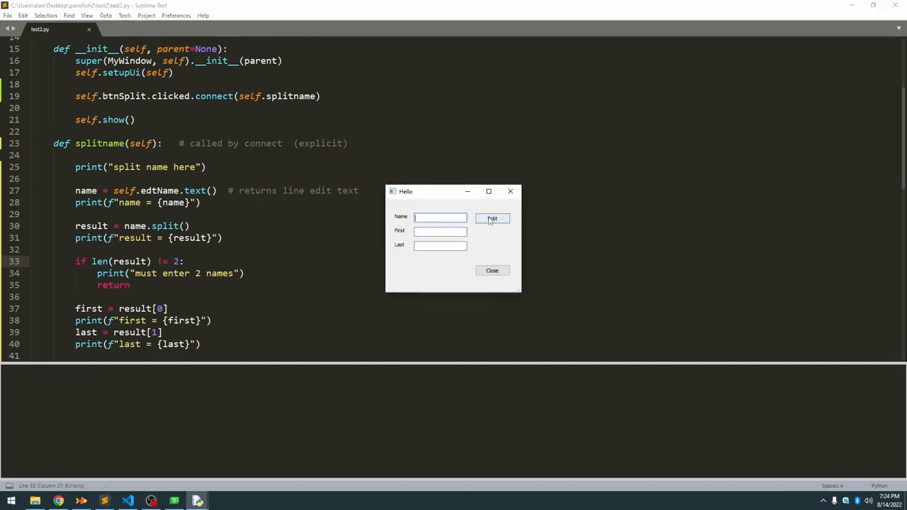
left_click(492, 218)
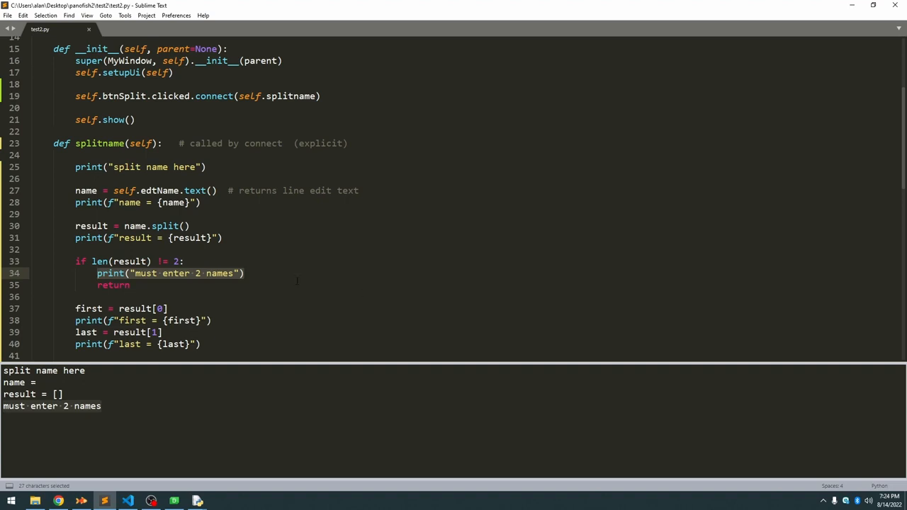
type("qme")
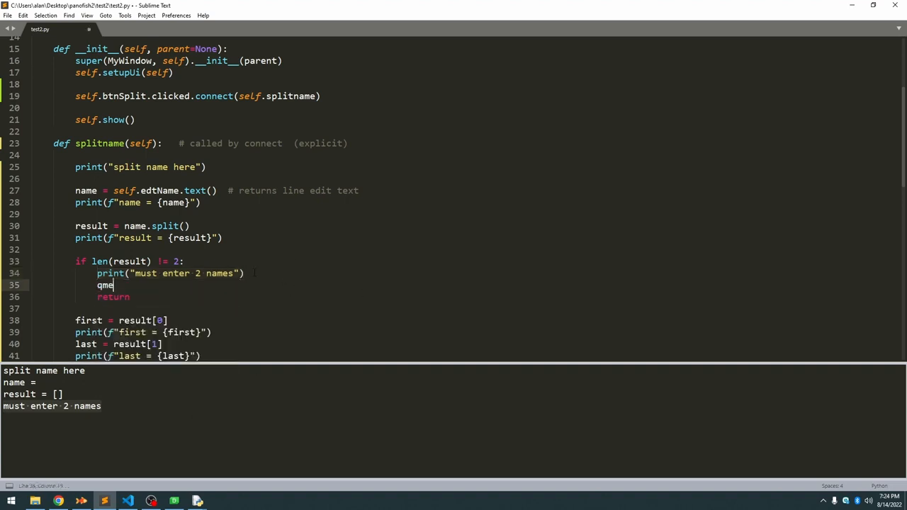
- Replace the print with QMessageBox.information(self, "Error", "must enter 2 names")
type("ssagebox")
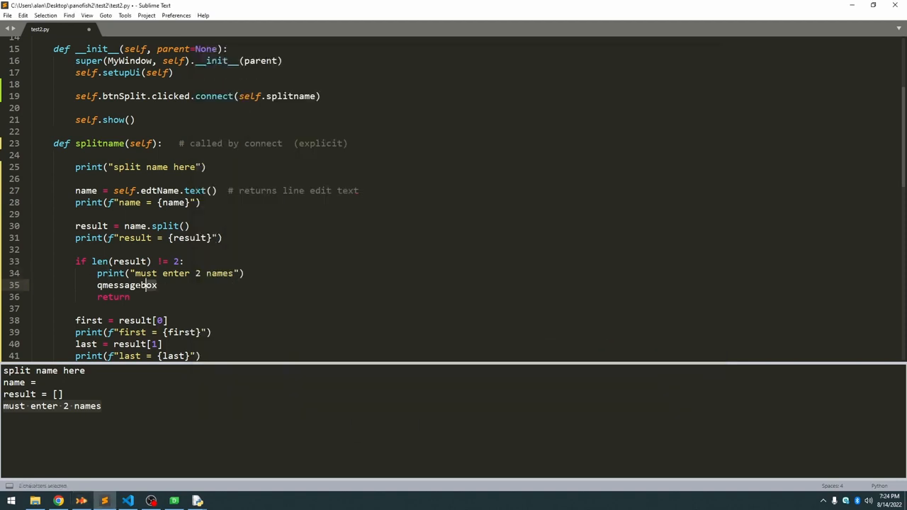
type("QMessageBox.information(None, \"Error\", \"Path not found.:\\n\\n%s\" % filepath)")
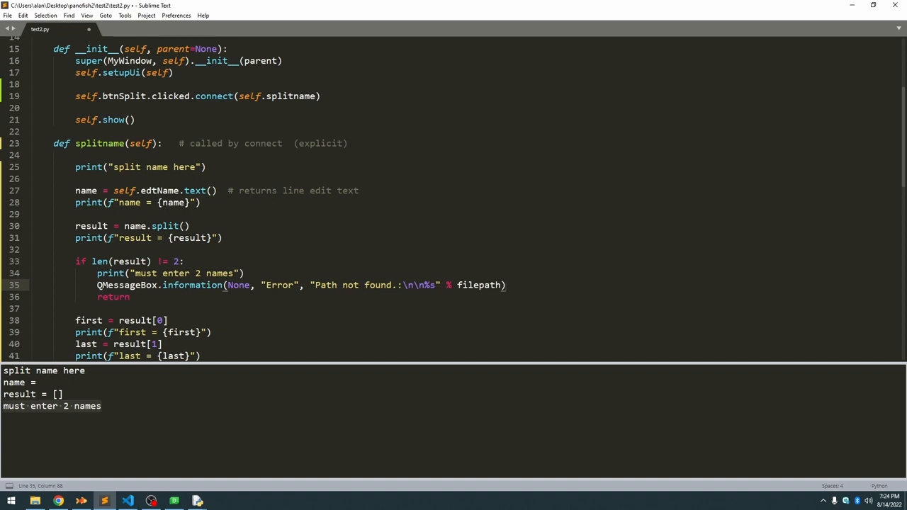
double_click(193, 285)
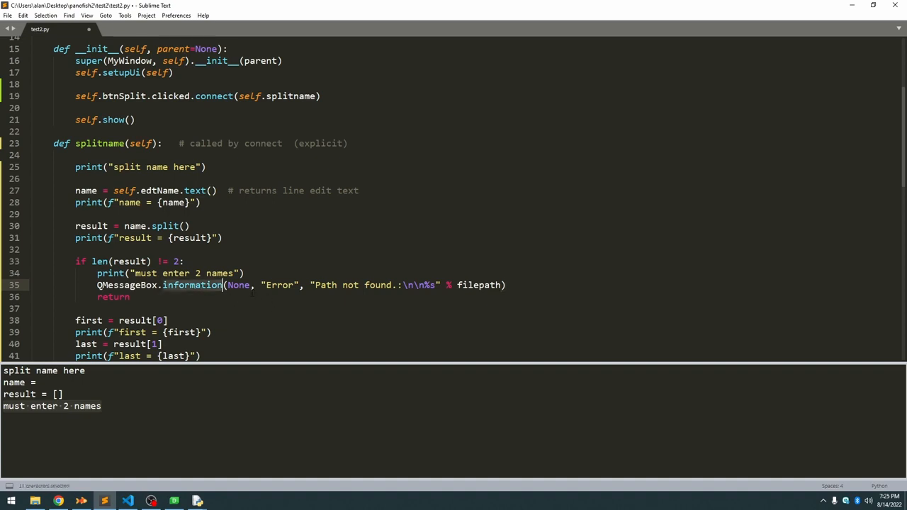
type("se")
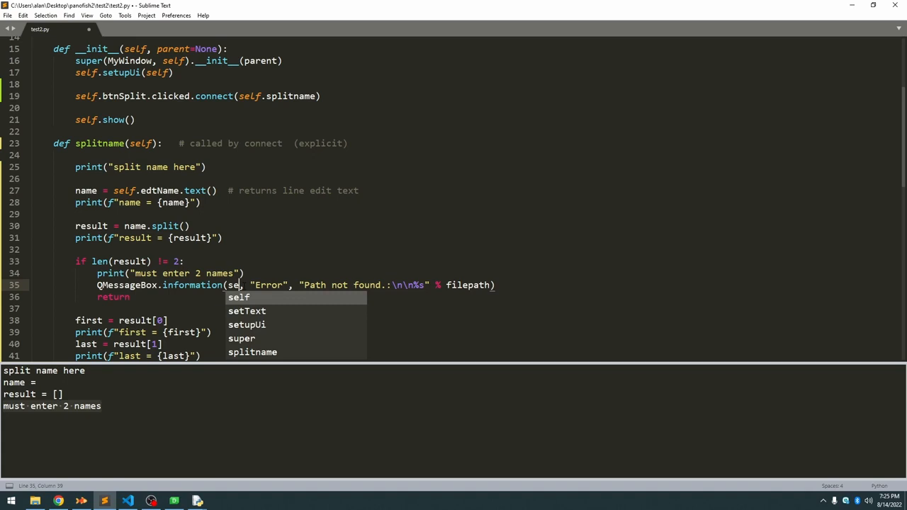
key("Tab")
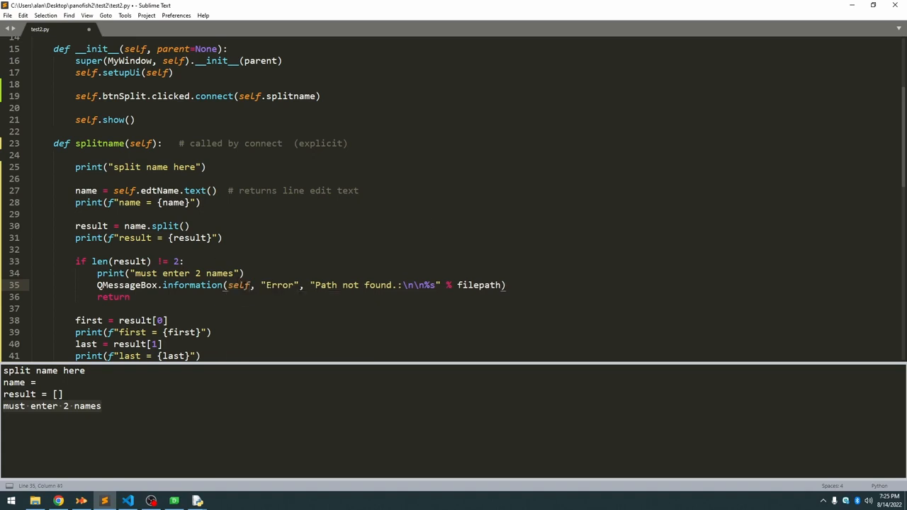
double_click(280, 285)
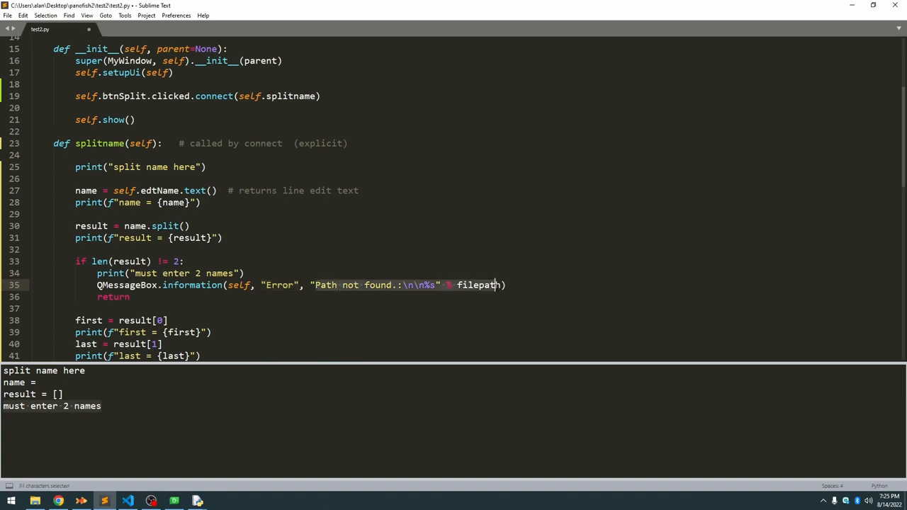
type("\"\"")
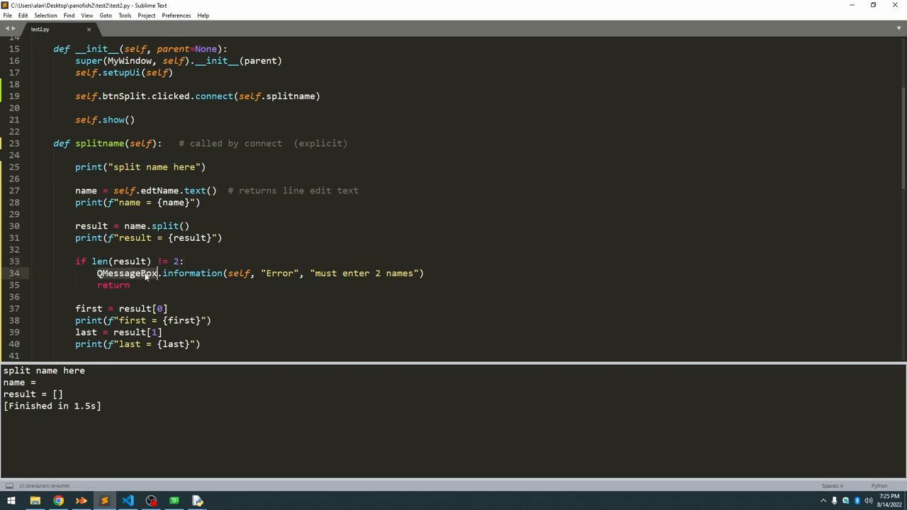
mouse_move(108, 498)
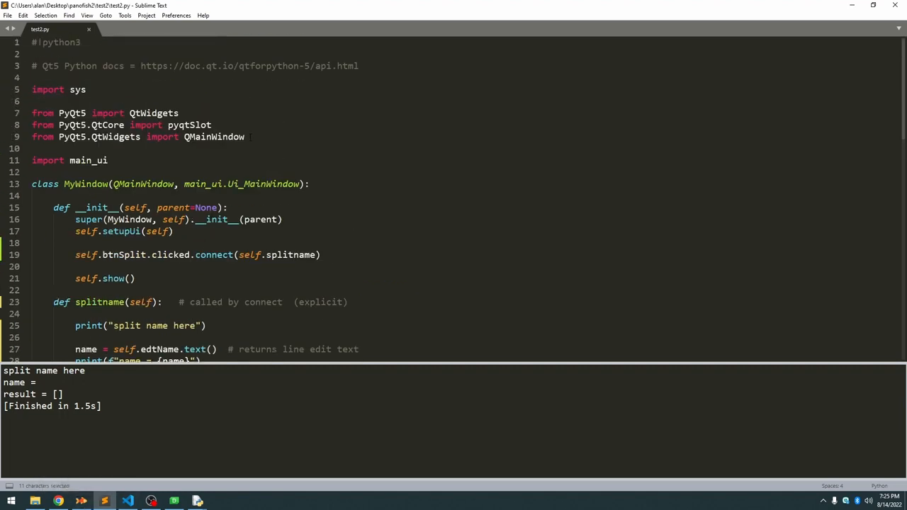
- Add QMessageBox to the PyQt5.QtWidgets import and relaunch the Hello window
type(",")
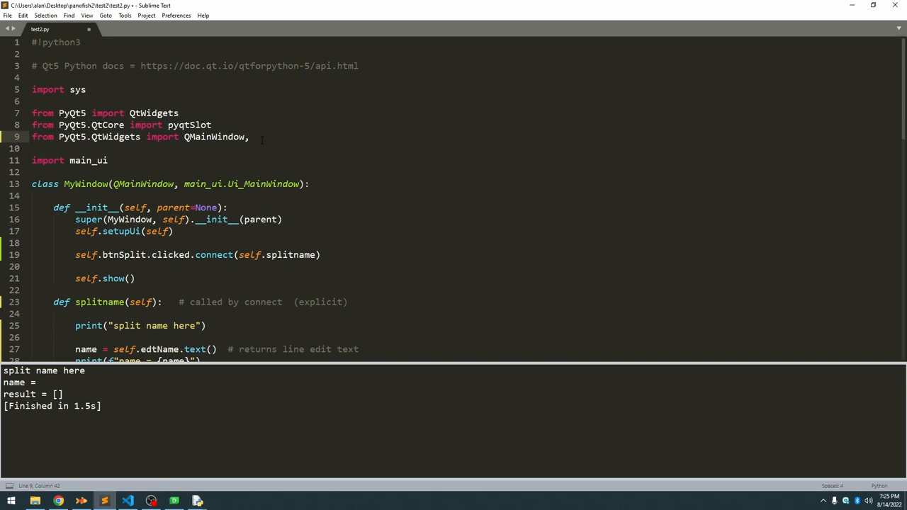
type("QMessageBox")
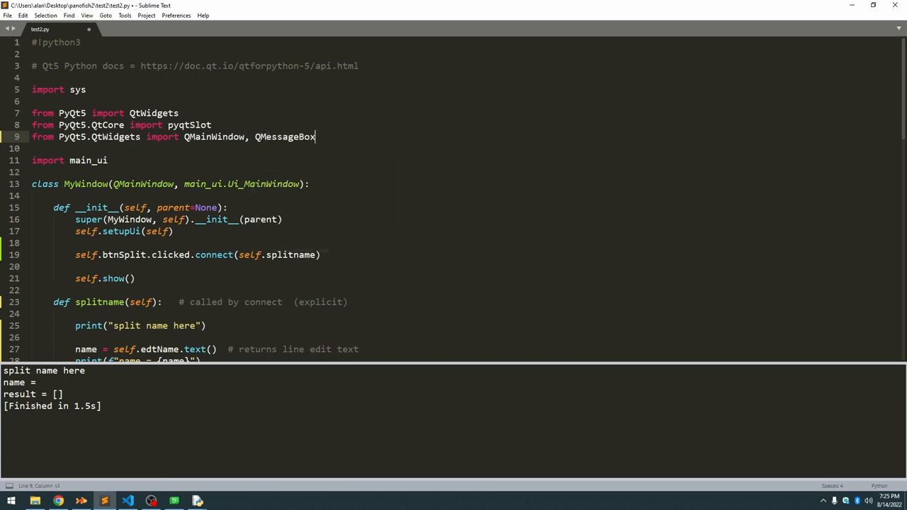
double_click(284, 137)
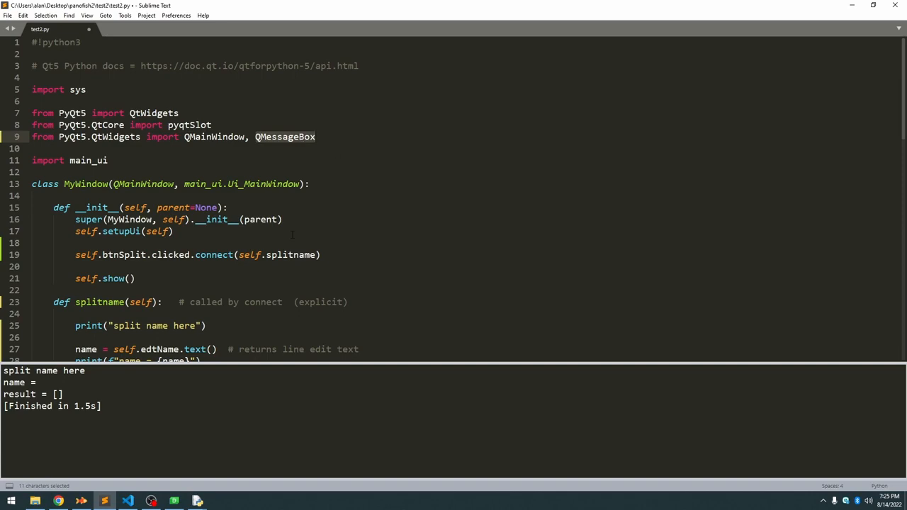
scroll("down", 3)
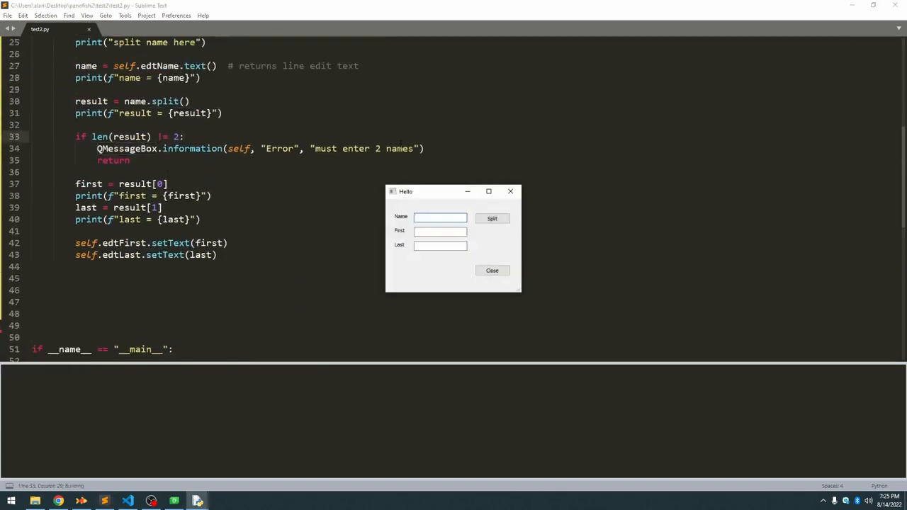
- Test Split with an empty name in the running Hello window, then close that window
left_click(492, 217)
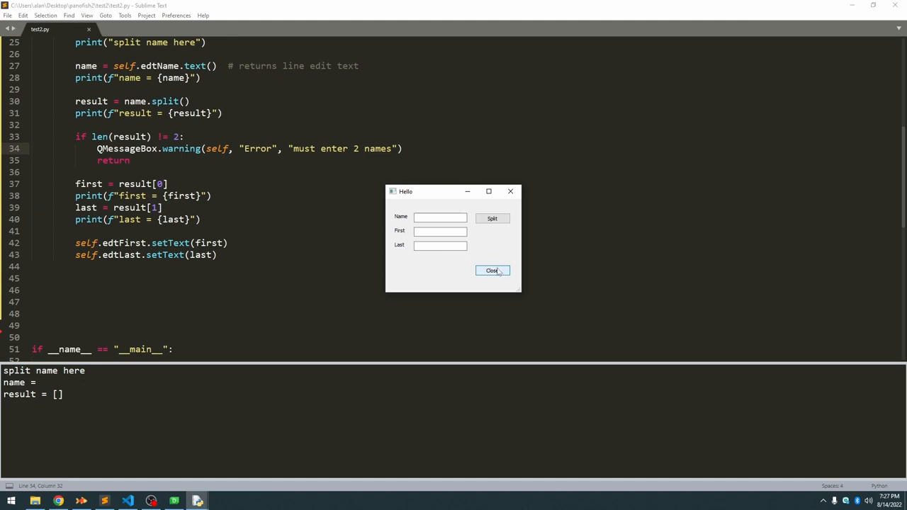
left_click(492, 270)
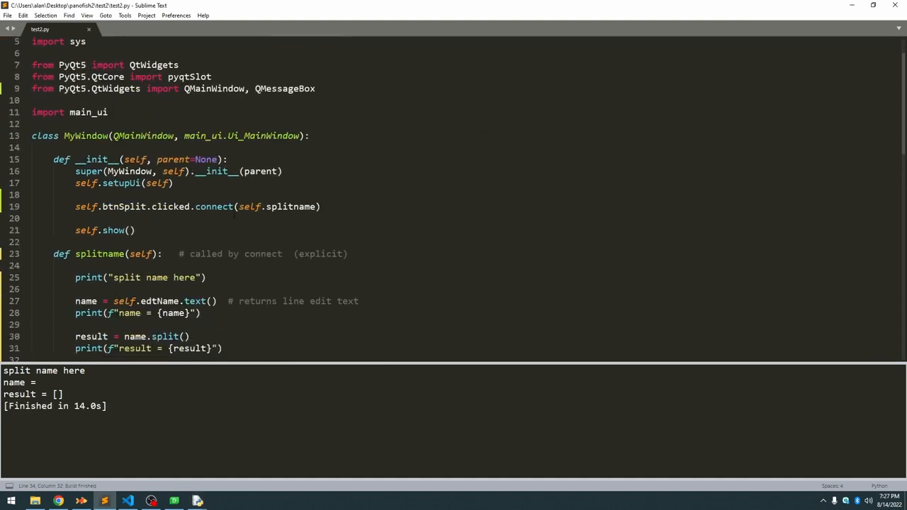
- Add self.btnClose.clicked.connect(self.close) and confirm Close shuts the relaunched Hello window
scroll("down", 3)
type("self.btnClose.clicked.connect(self.")
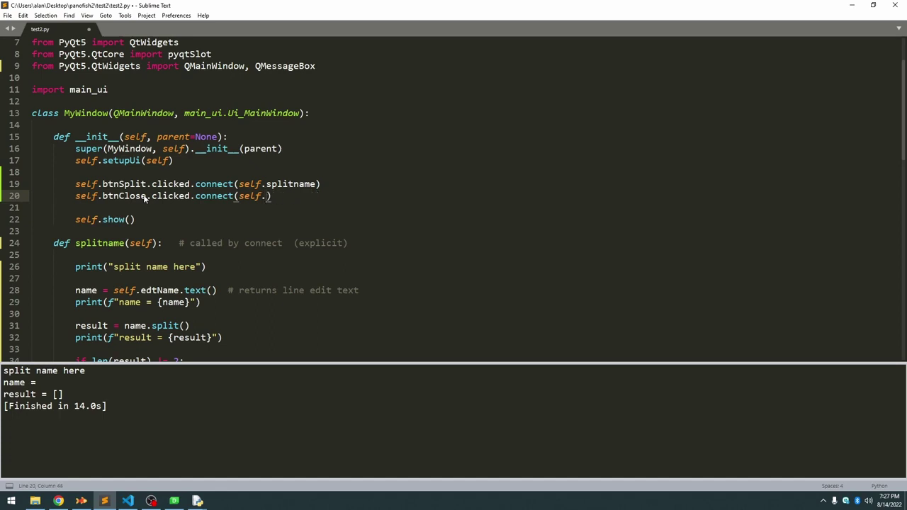
type("cld")
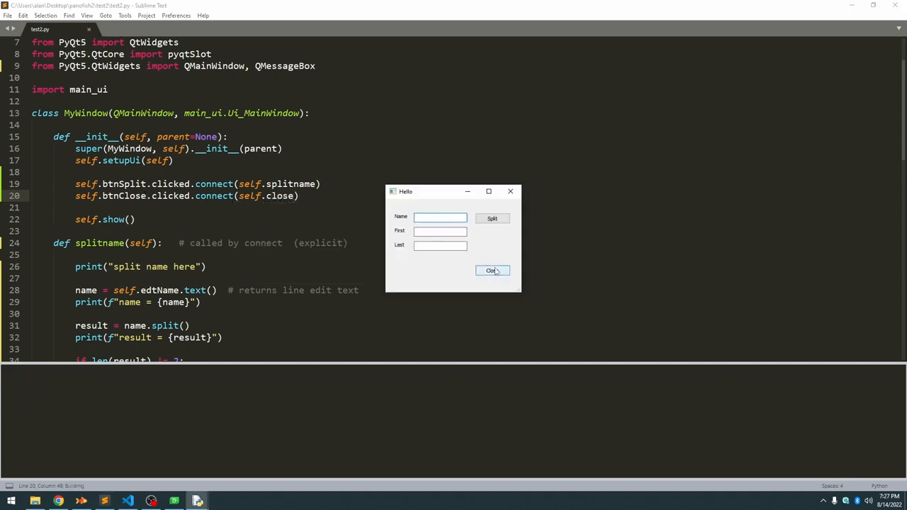
left_click(492, 271)
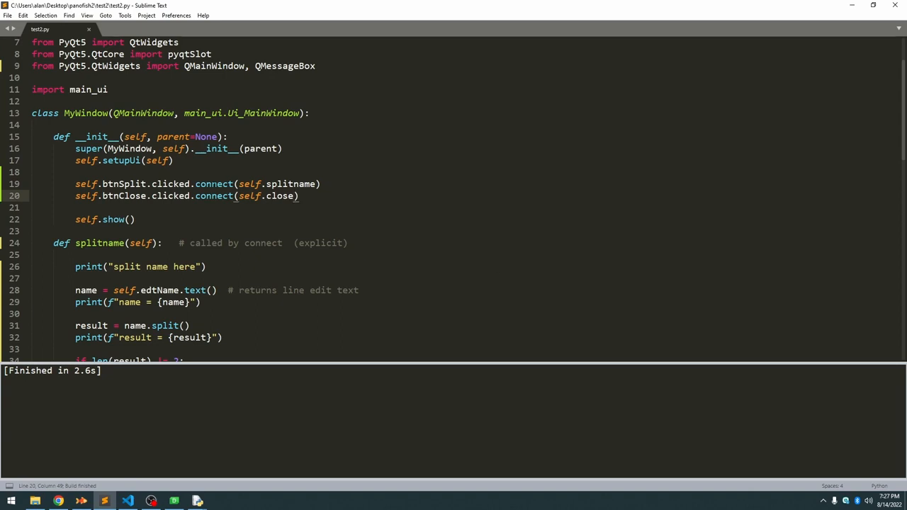
scroll("down", 3)
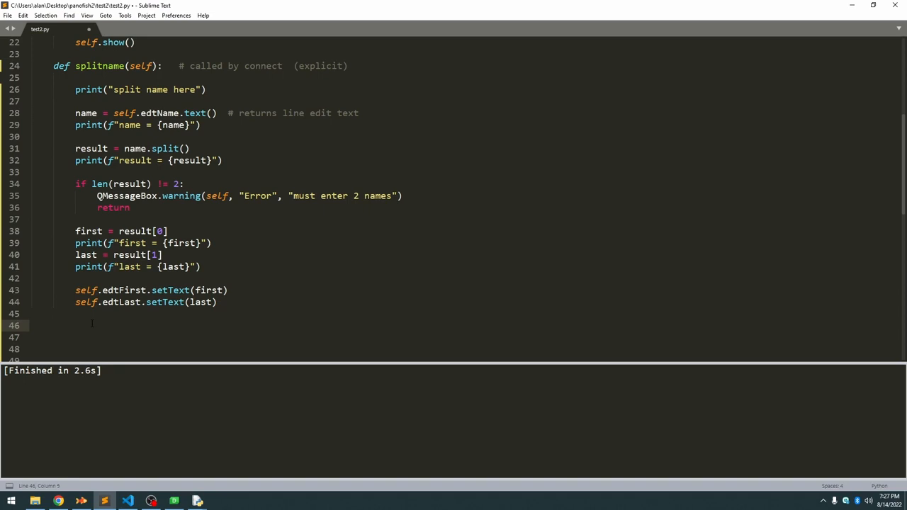
- Write closeEvent(self, event) printing closeEvent:, then close the window to verify the output
type("def cl")
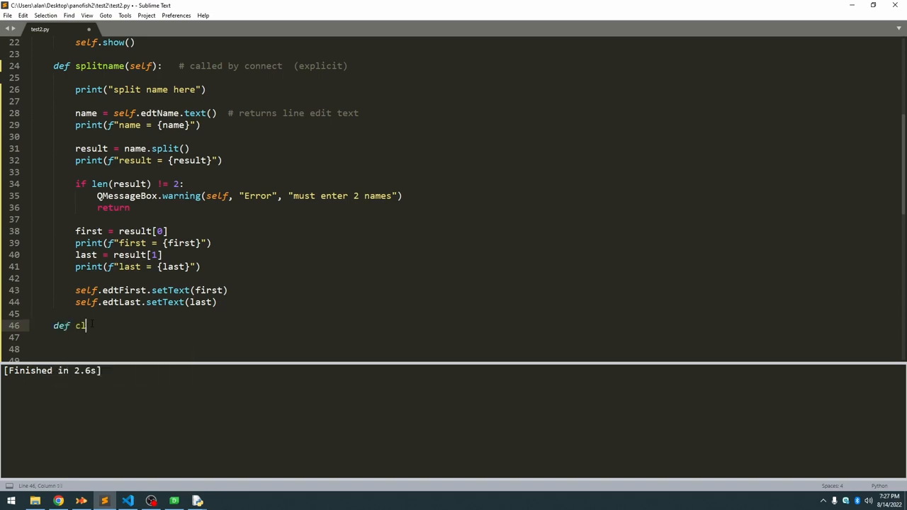
type("oseEvn")
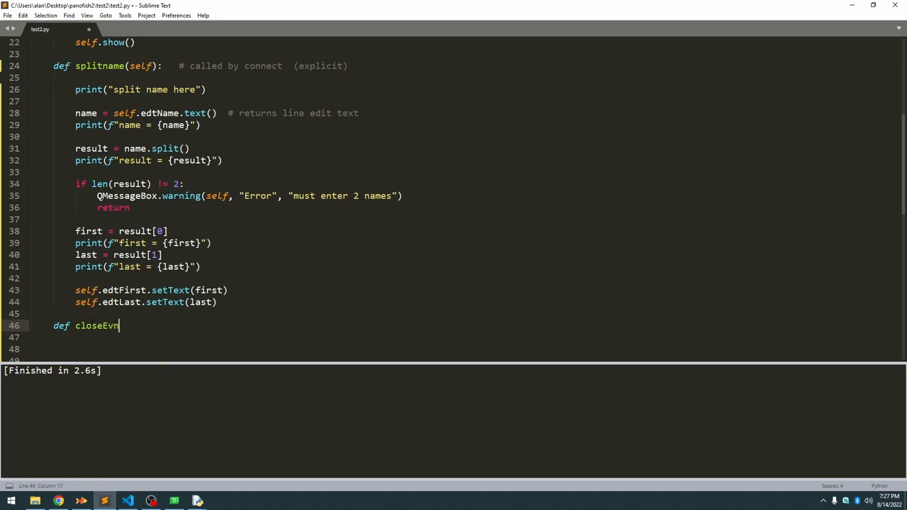
type("ent()")
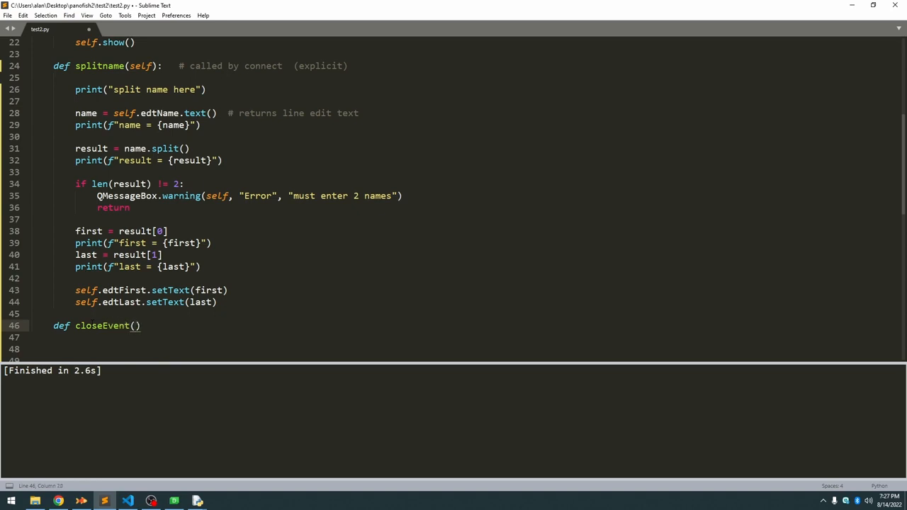
type("self,")
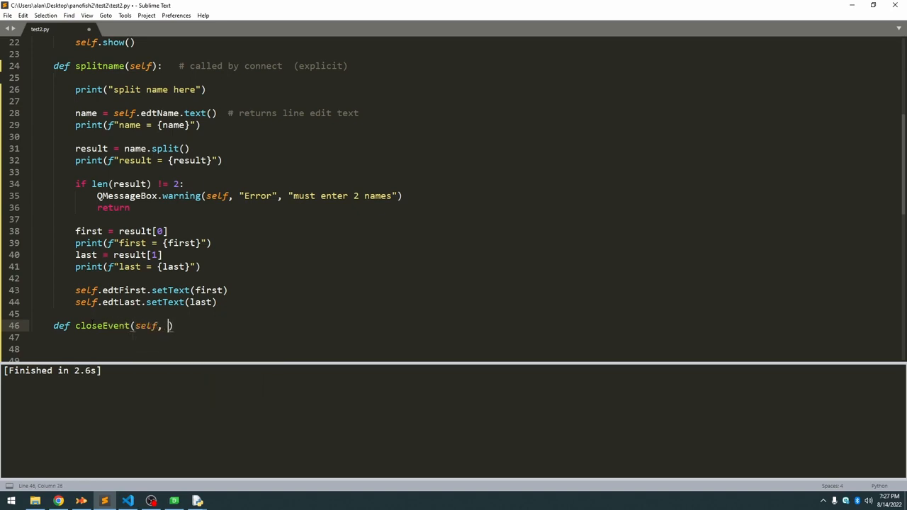
type("event")
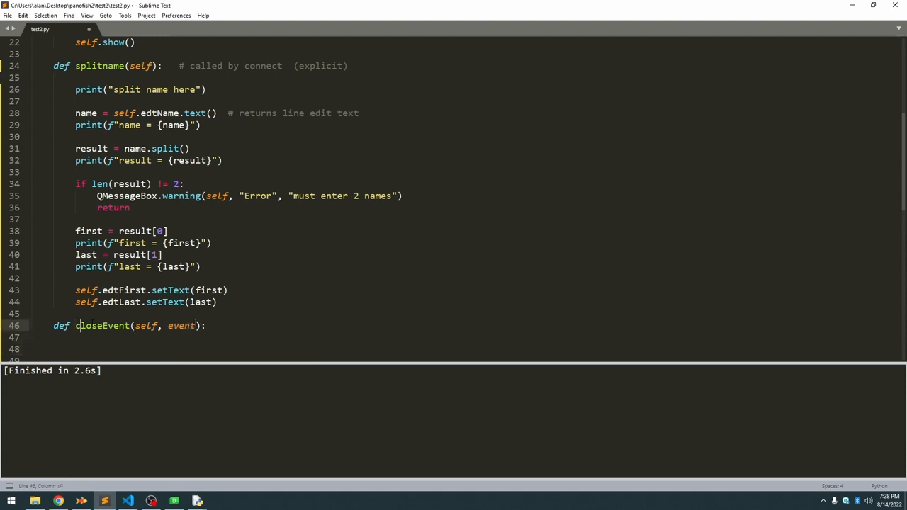
type("print(f\"closeEvent = {closeEvent}\")")
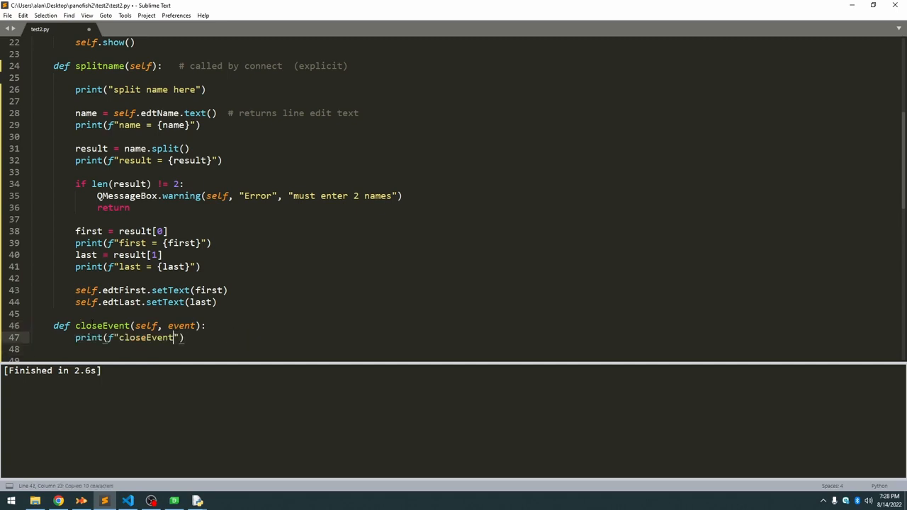
type(":")
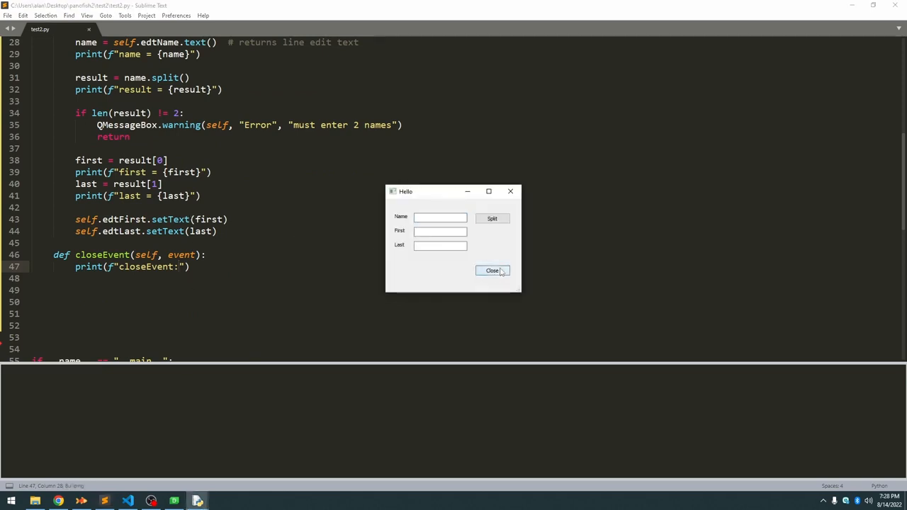
left_click(491, 271)
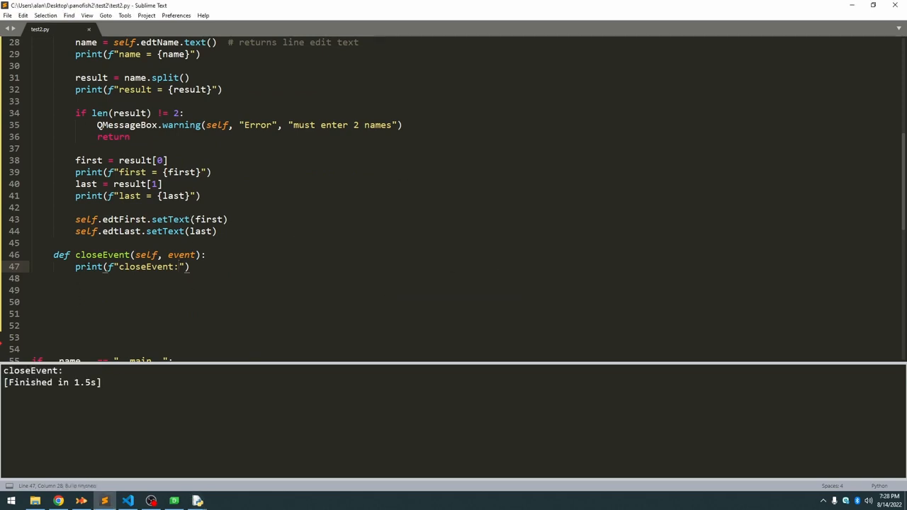
double_click(102, 254)
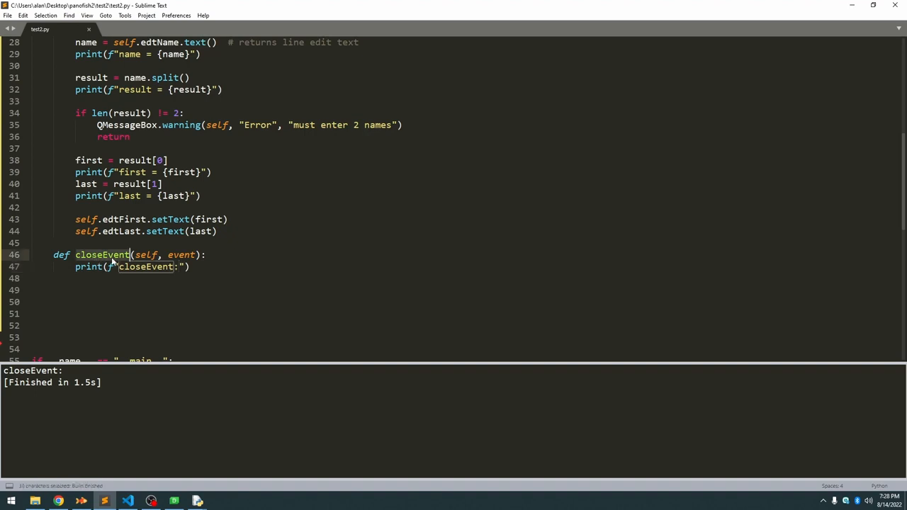